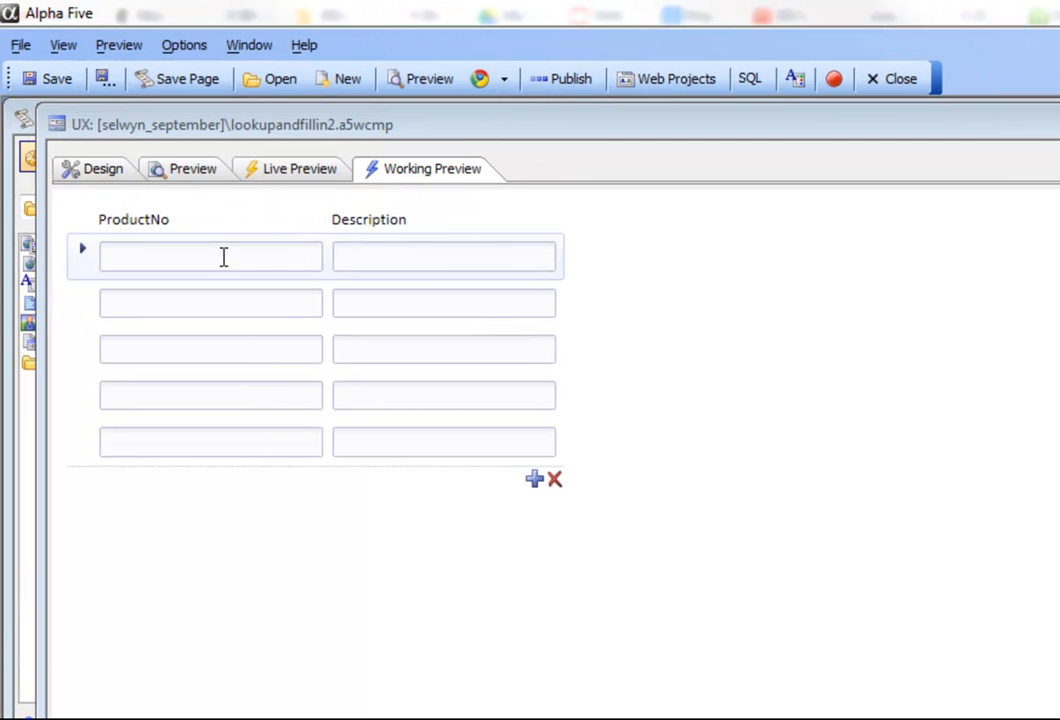
{"action": "mouse_move", "coordinate": [240, 267]}
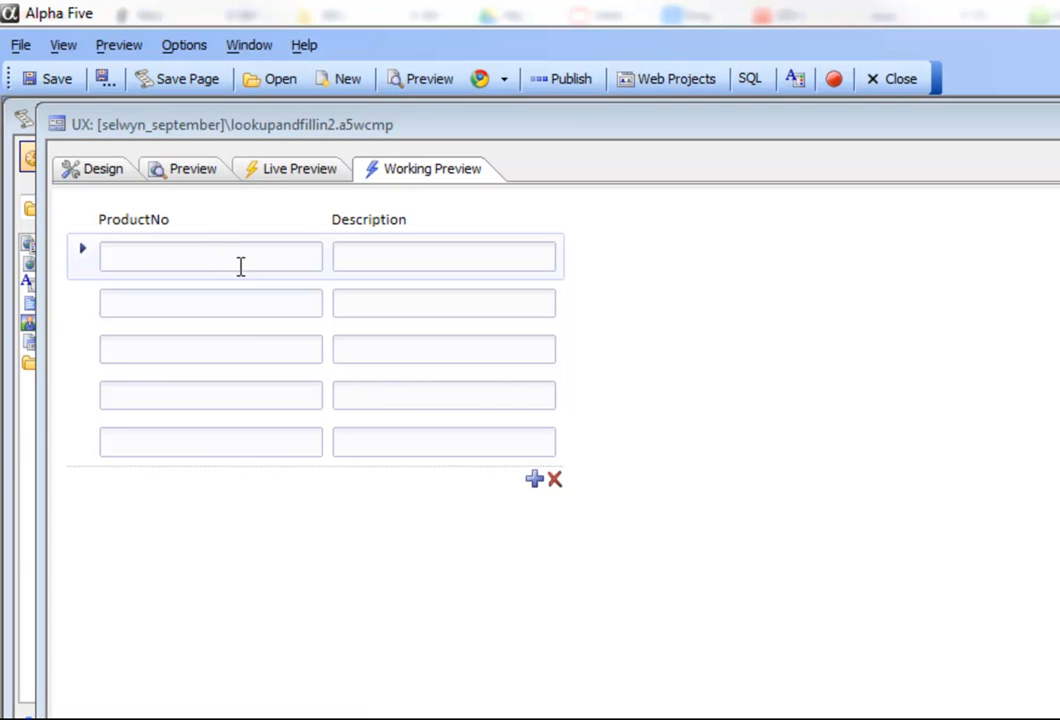
{"action": "mouse_move", "coordinate": [247, 262]}
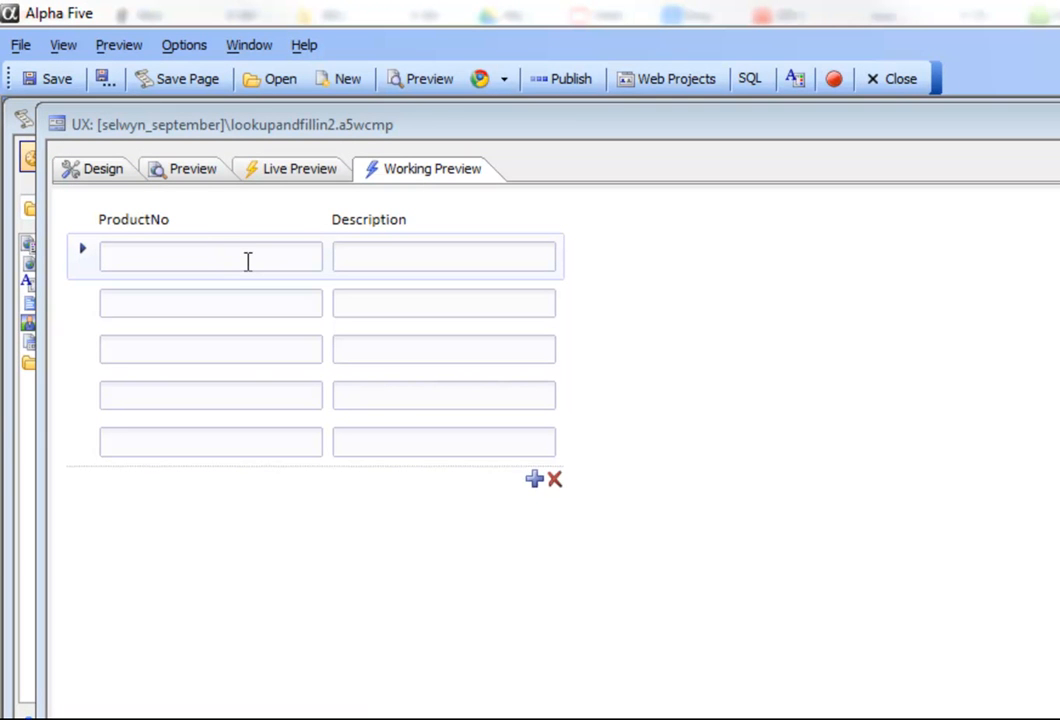
{"action": "mouse_move", "coordinate": [147, 240]}
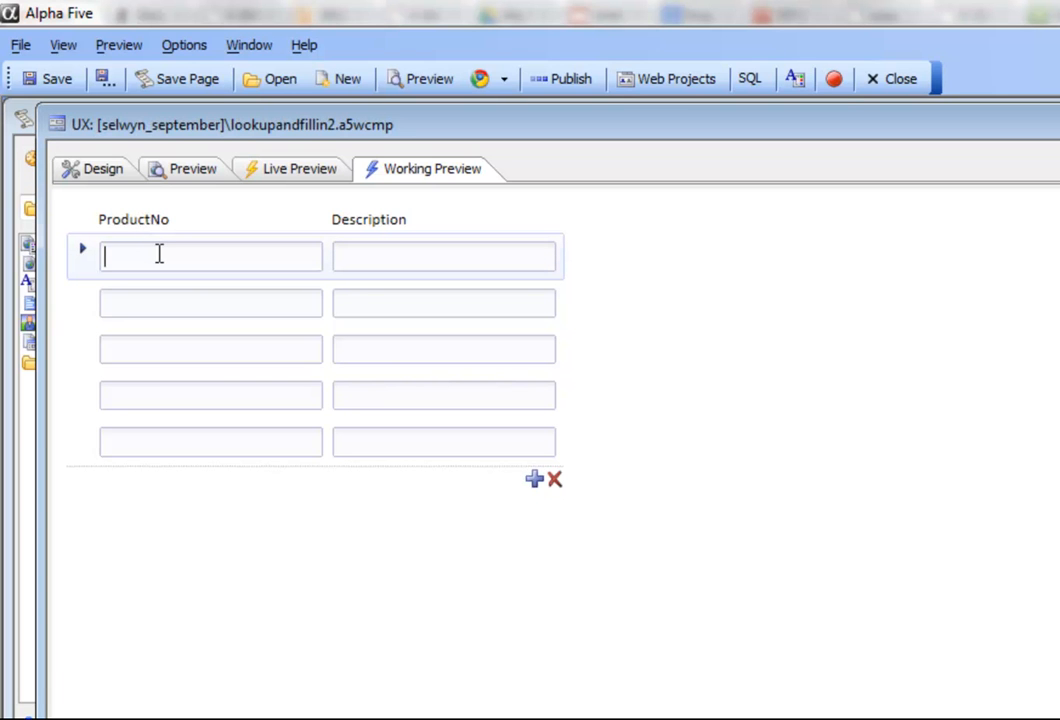
Step: Enter product number 6 in the first row so Description fills as Arctic Trek Dome Tent
{"action": "type", "text": "6"}
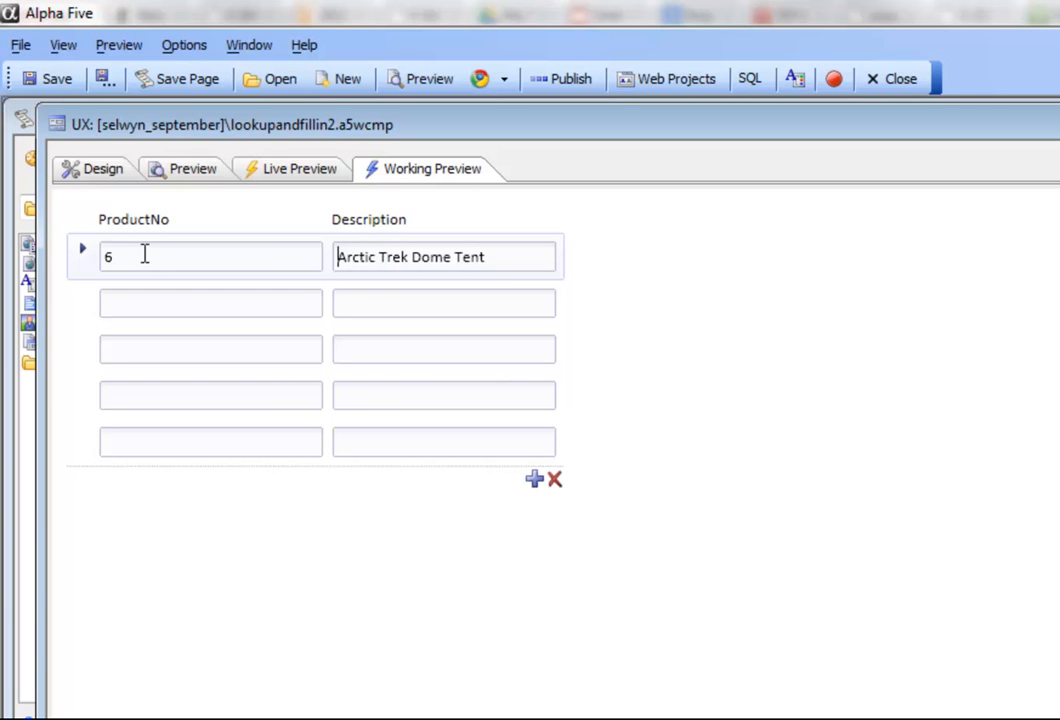
{"action": "mouse_move", "coordinate": [445, 287]}
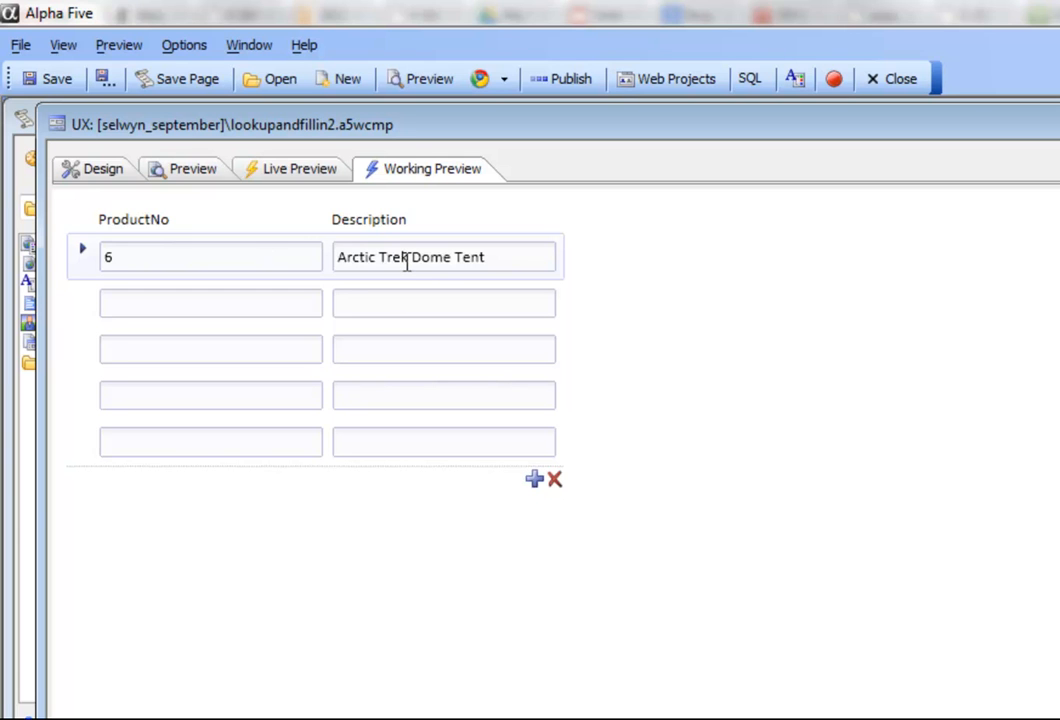
{"action": "mouse_move", "coordinate": [402, 238]}
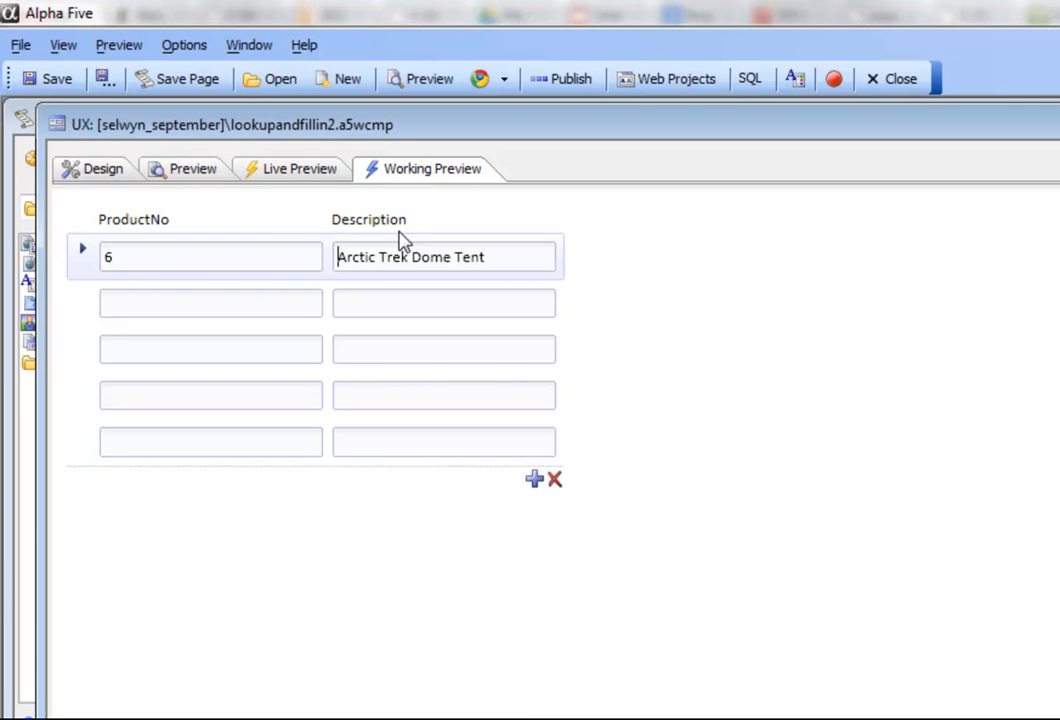
Step: Enter product number 7 in the second row and blur it; Description stays empty
{"action": "left_click", "coordinate": [210, 303]}
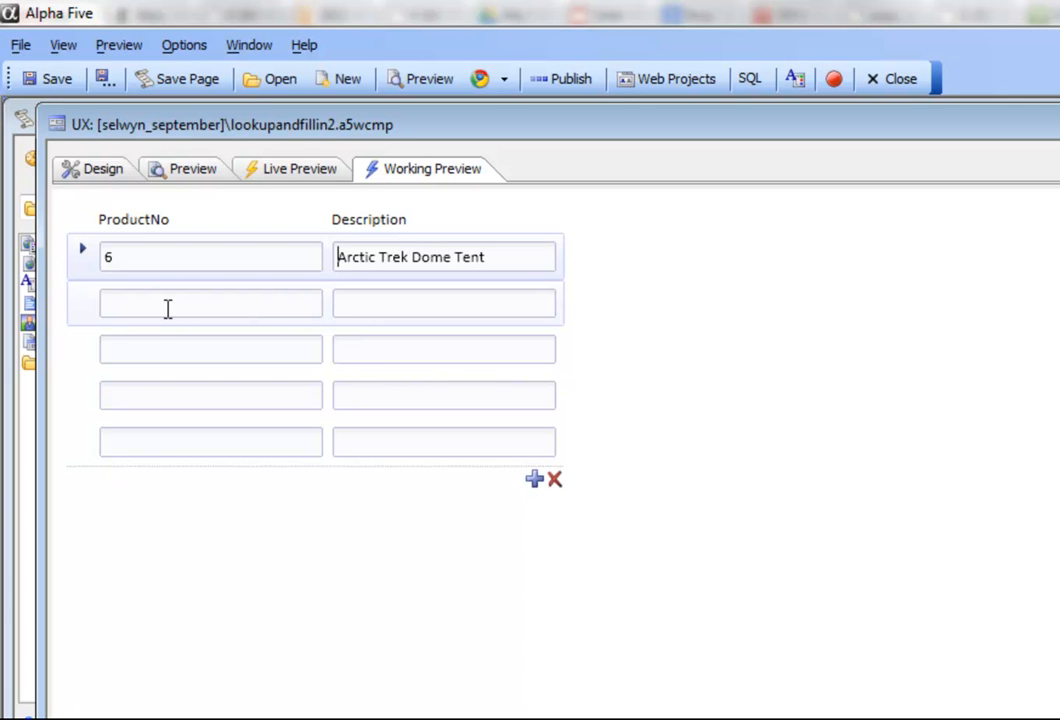
{"action": "left_click", "coordinate": [210, 303]}
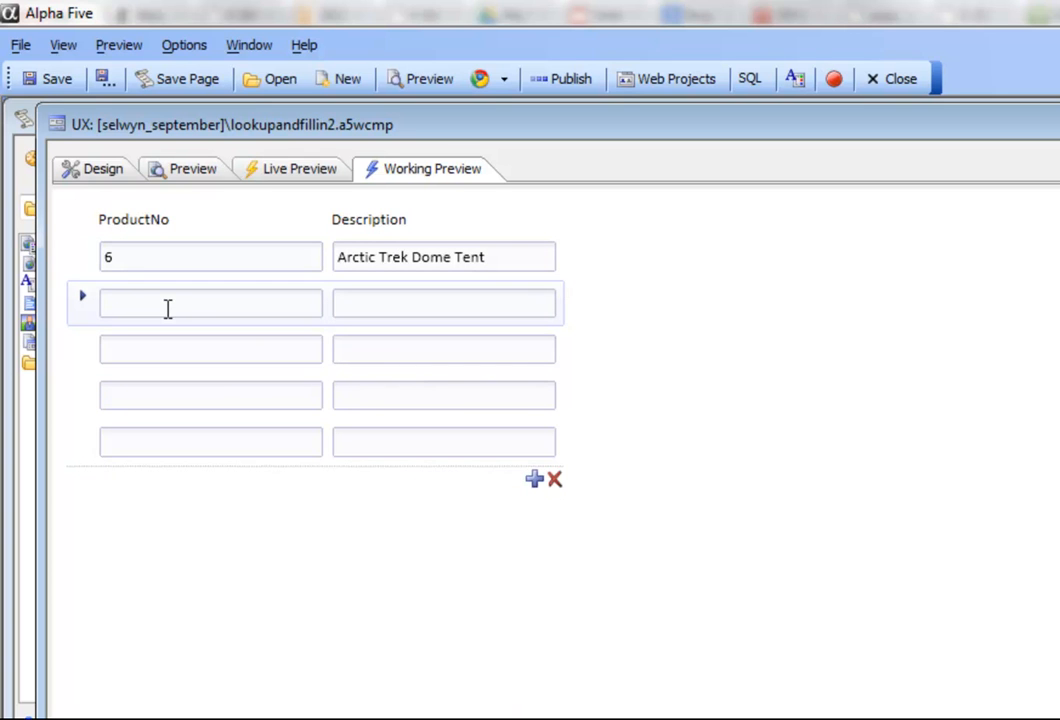
{"action": "type", "text": "7"}
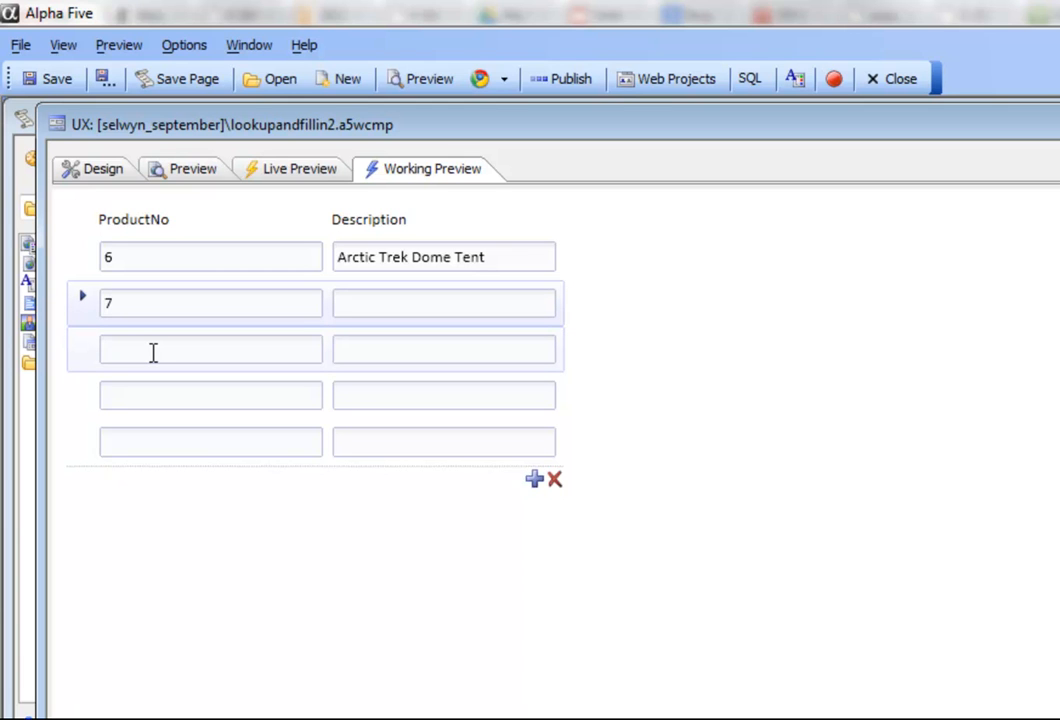
{"action": "left_click", "coordinate": [180, 348]}
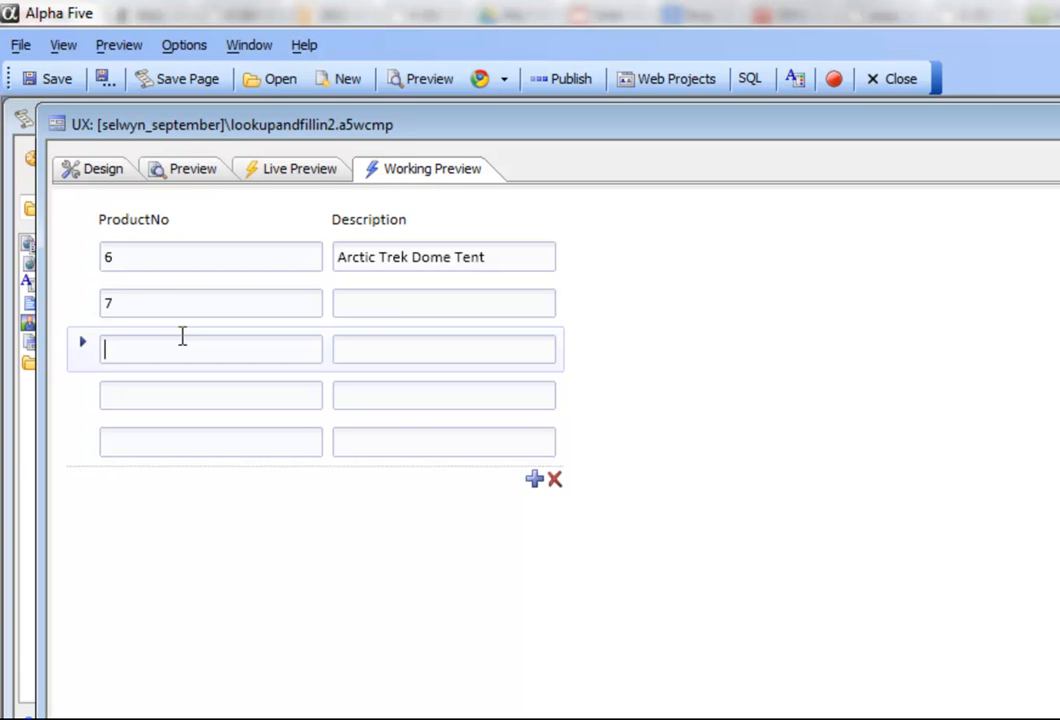
{"action": "mouse_move", "coordinate": [185, 343]}
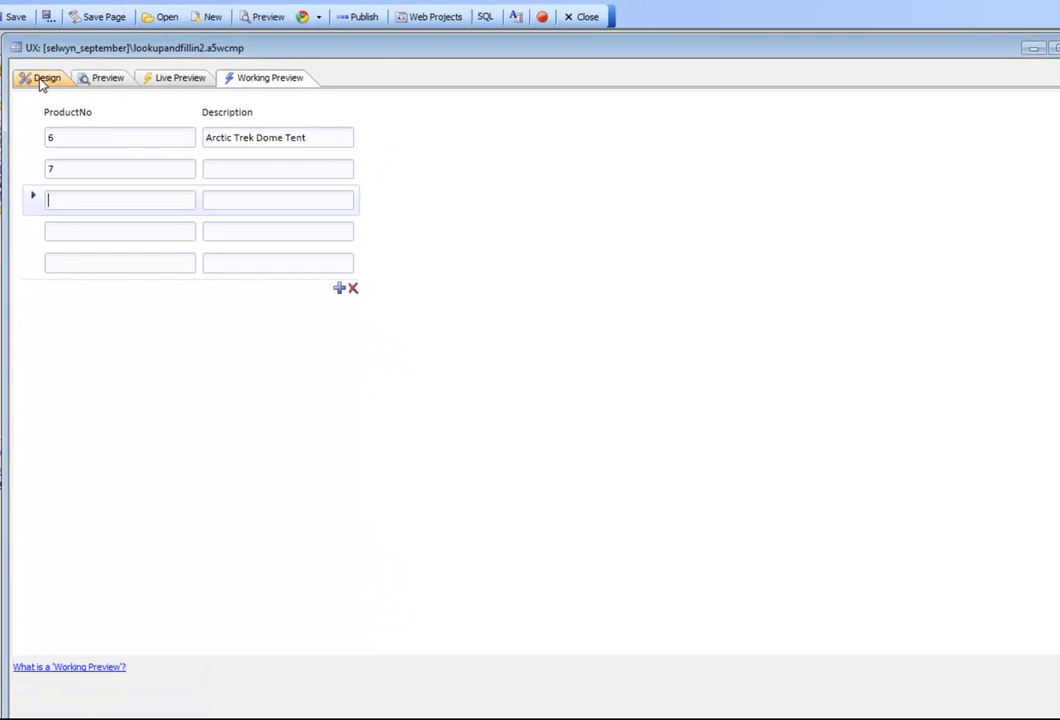
Step: In Design view, inspect the onBlur Lookup and Fill-in action linking ProductNo1 to PRODUCT_ID
{"action": "left_click", "coordinate": [40, 77]}
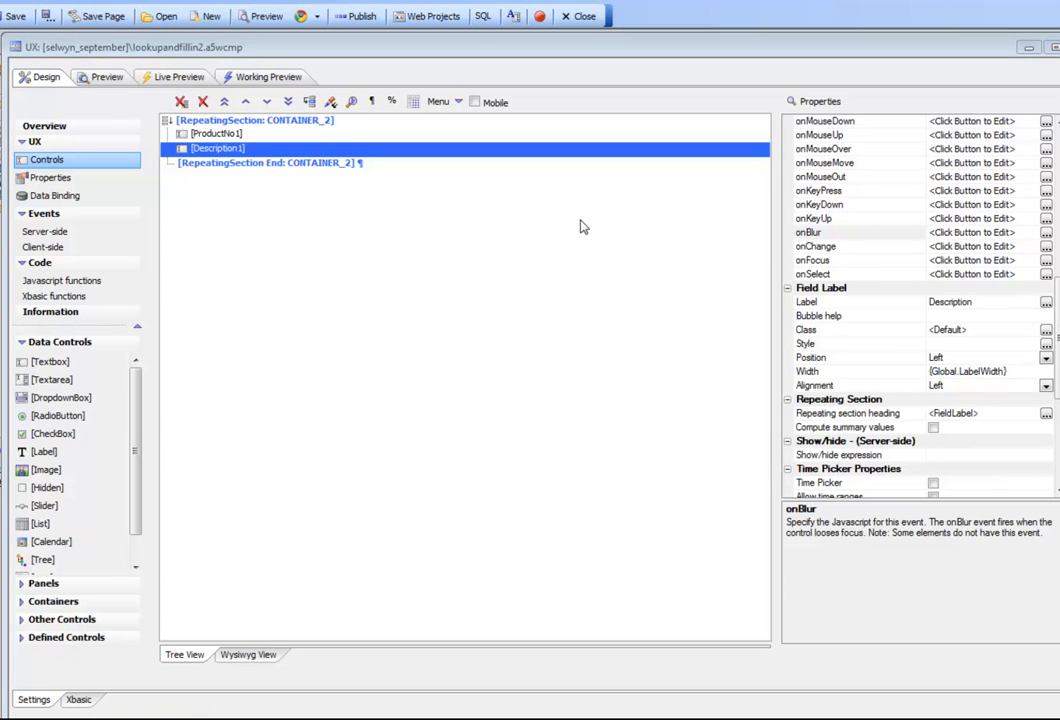
{"action": "left_click", "coordinate": [218, 133]}
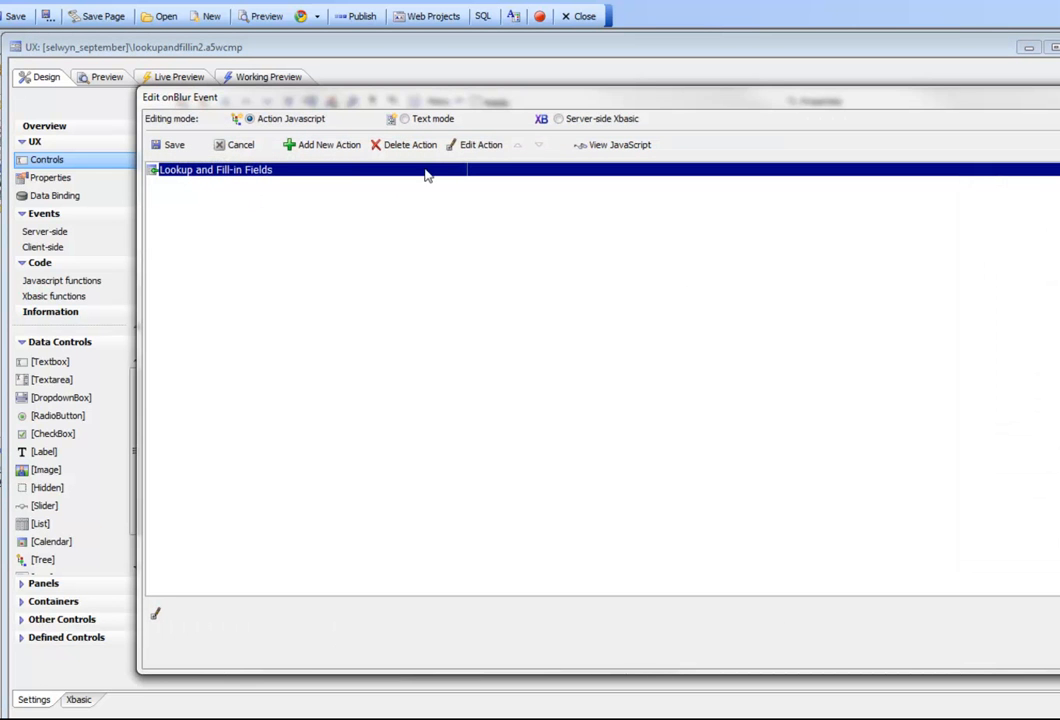
{"action": "left_click", "coordinate": [481, 144]}
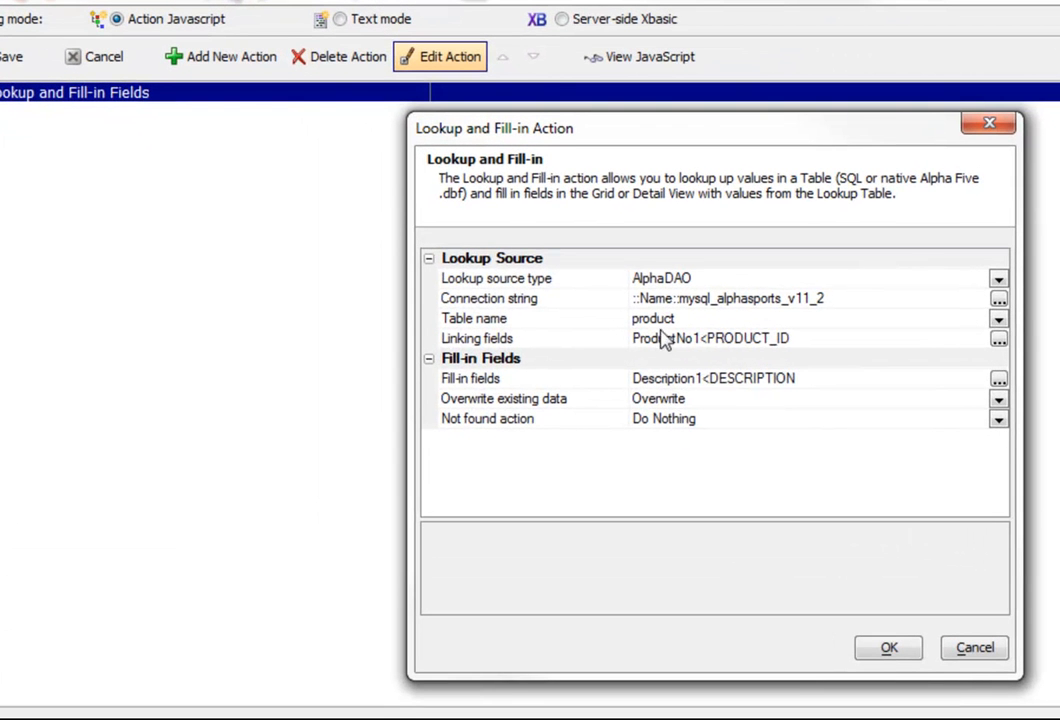
{"action": "mouse_move", "coordinate": [693, 357]}
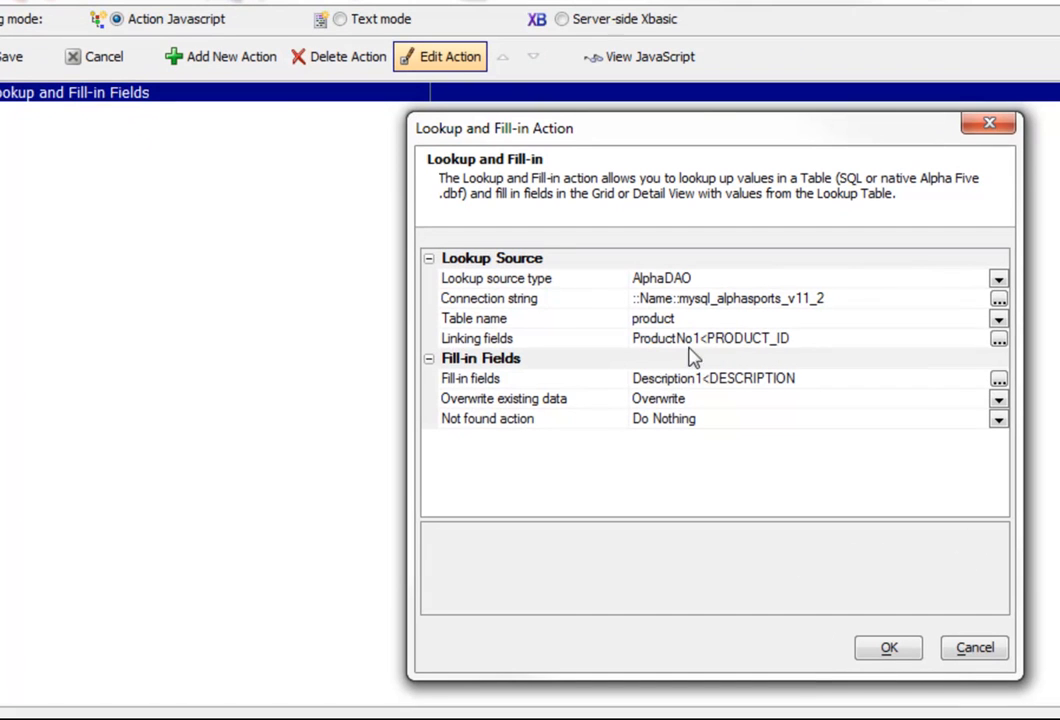
{"action": "mouse_move", "coordinate": [872, 587]}
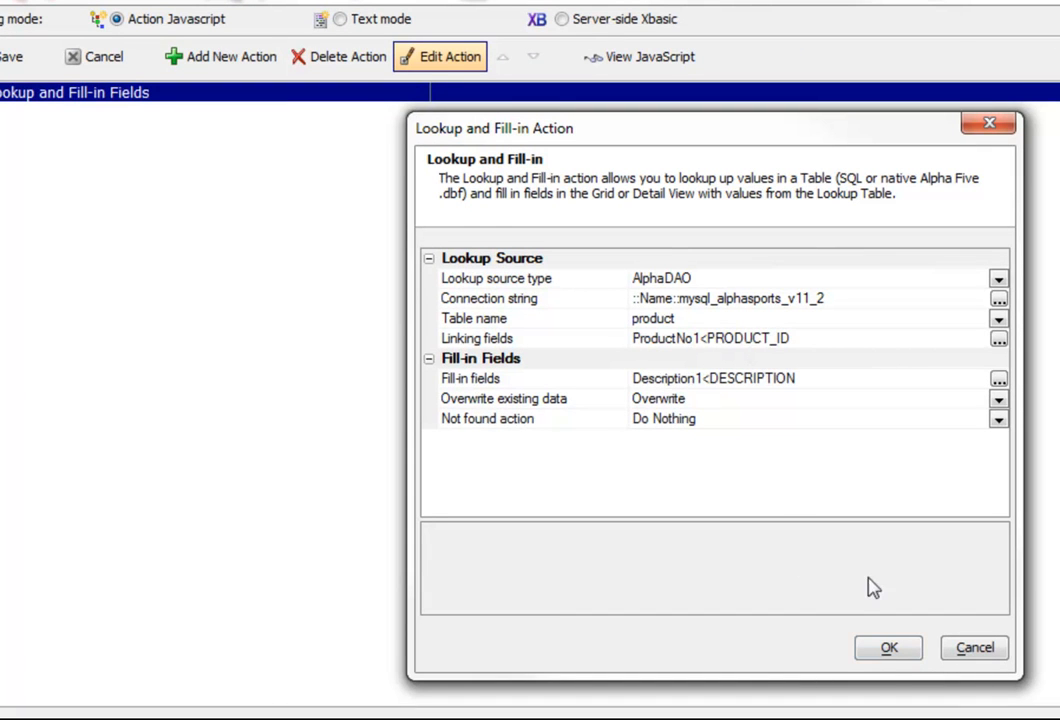
{"action": "left_click", "coordinate": [887, 647]}
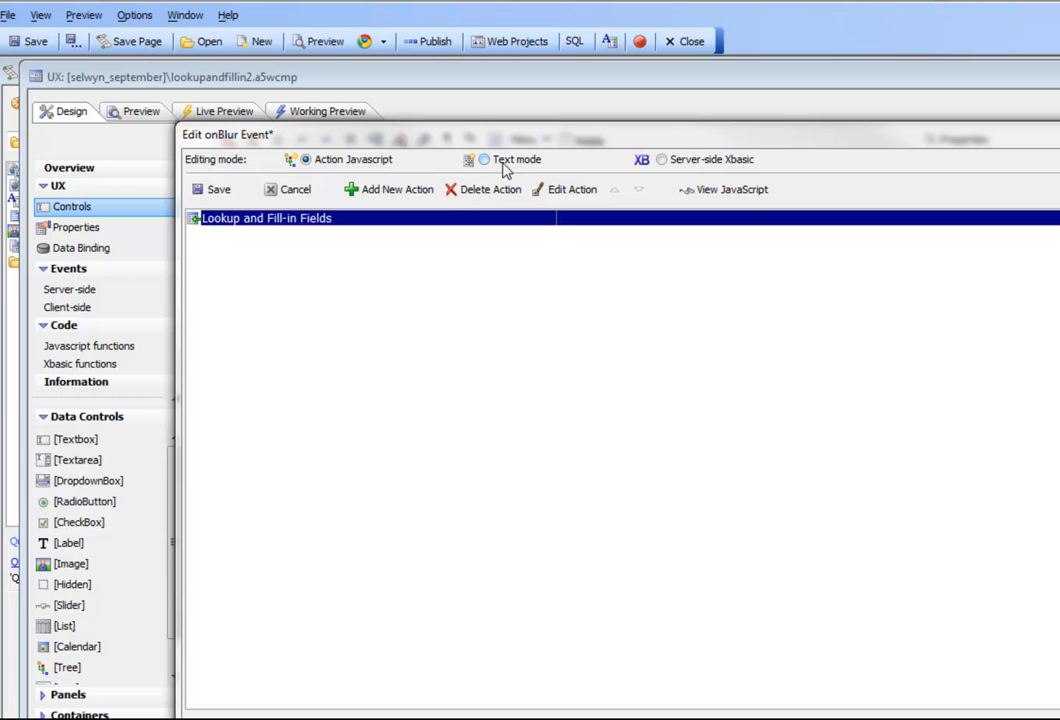
Step: Convert the onBlur action to text-mode JavaScript and review the Xbasic and global declarations
{"action": "left_click", "coordinate": [484, 159]}
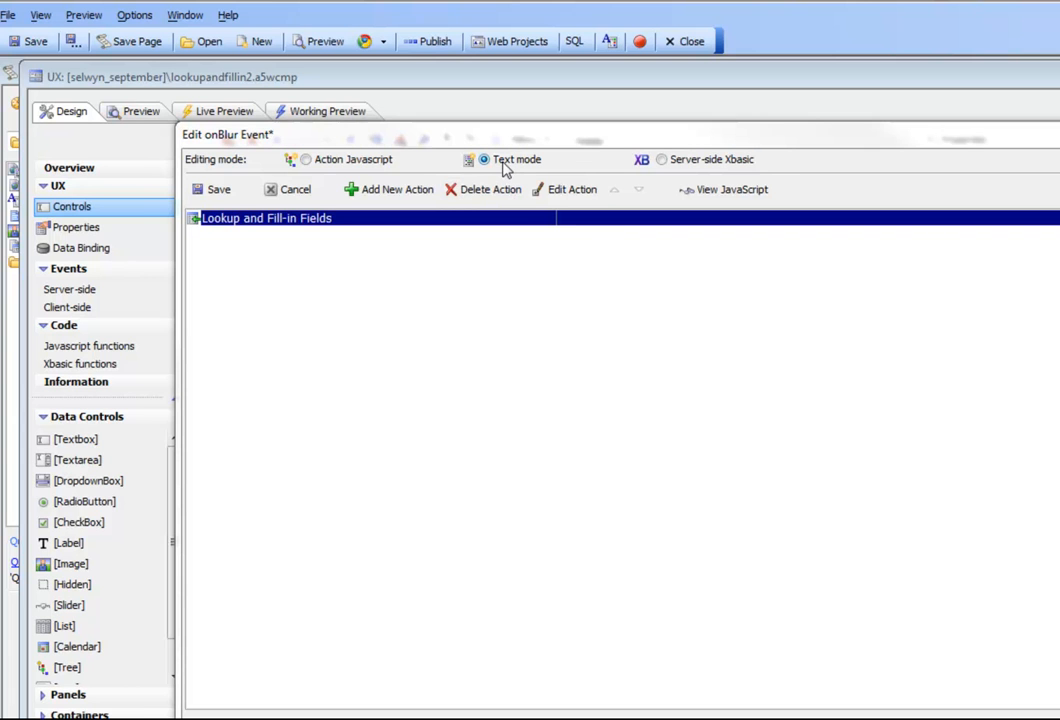
{"action": "left_click", "coordinate": [484, 159]}
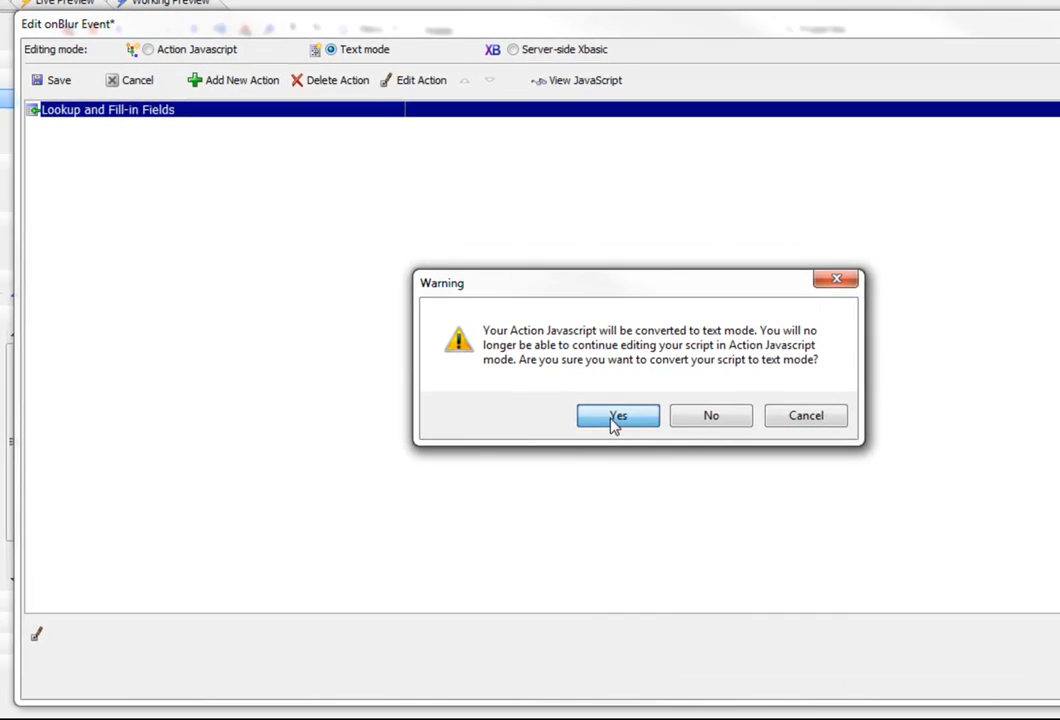
{"action": "left_click", "coordinate": [617, 415]}
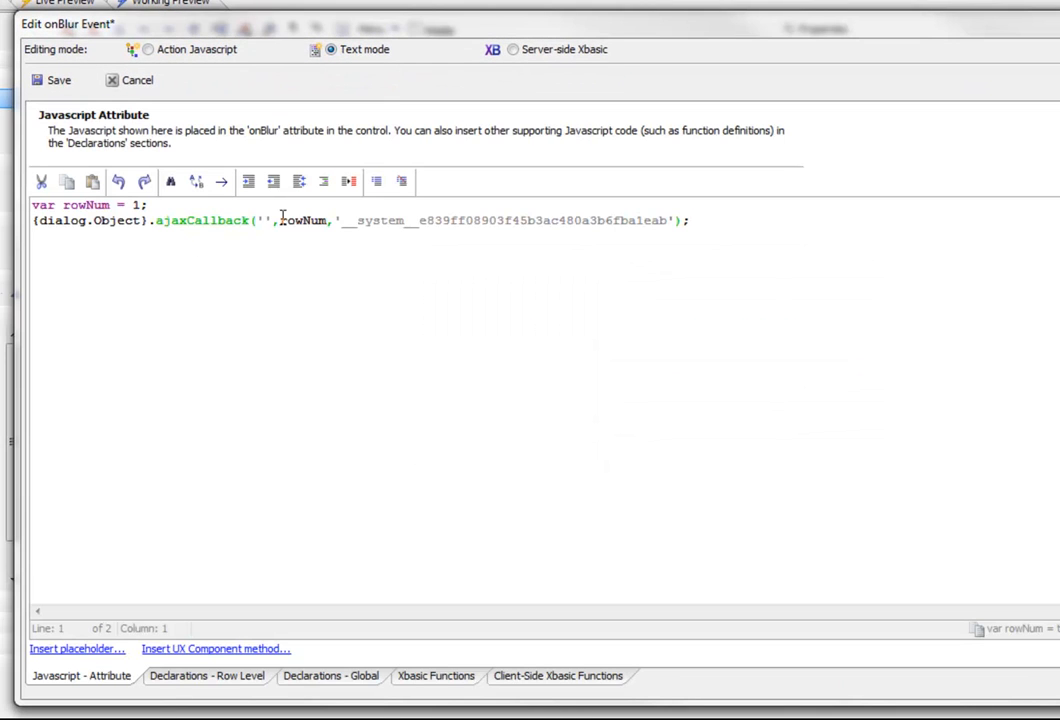
{"action": "left_click", "coordinate": [557, 675]}
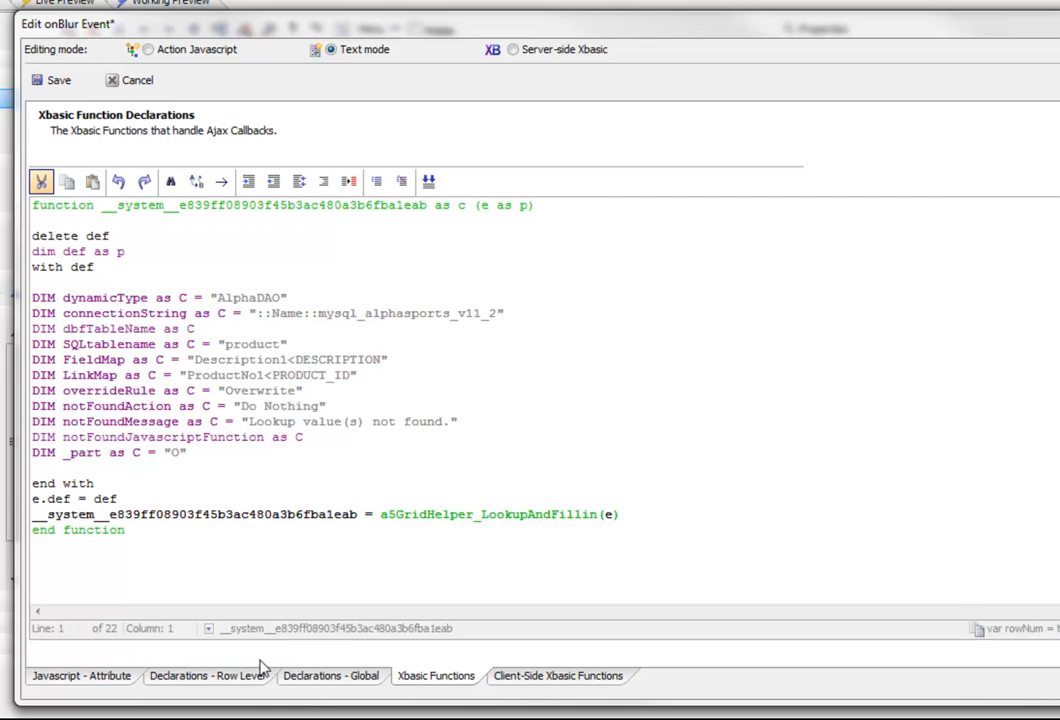
{"action": "left_click", "coordinate": [330, 675]}
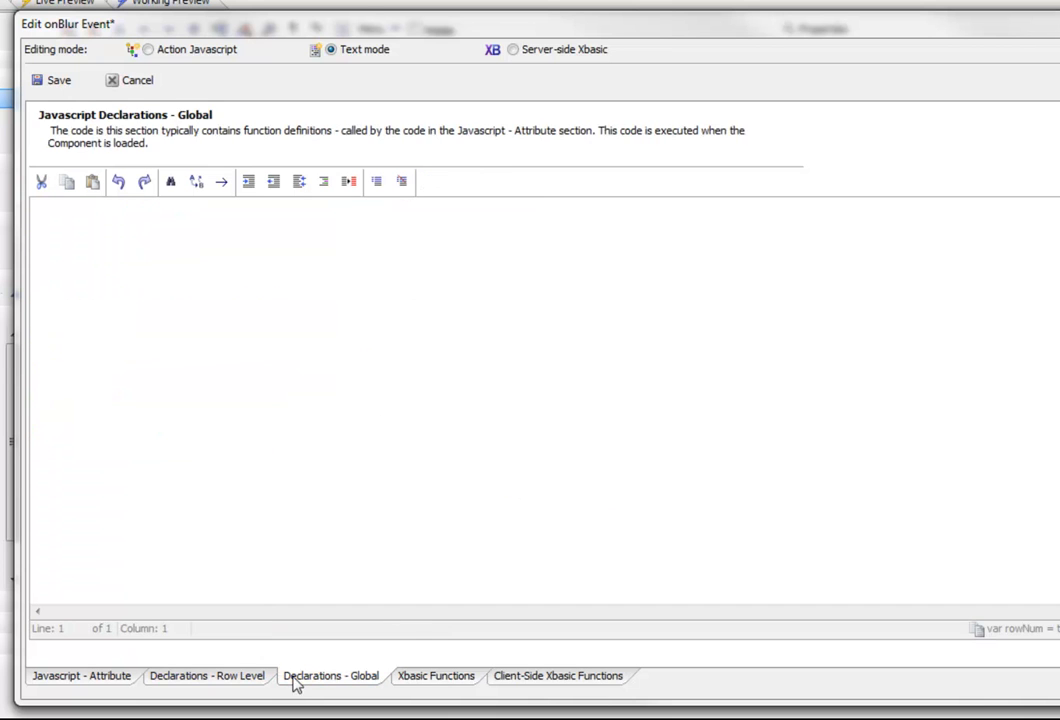
{"action": "left_click", "coordinate": [81, 675]}
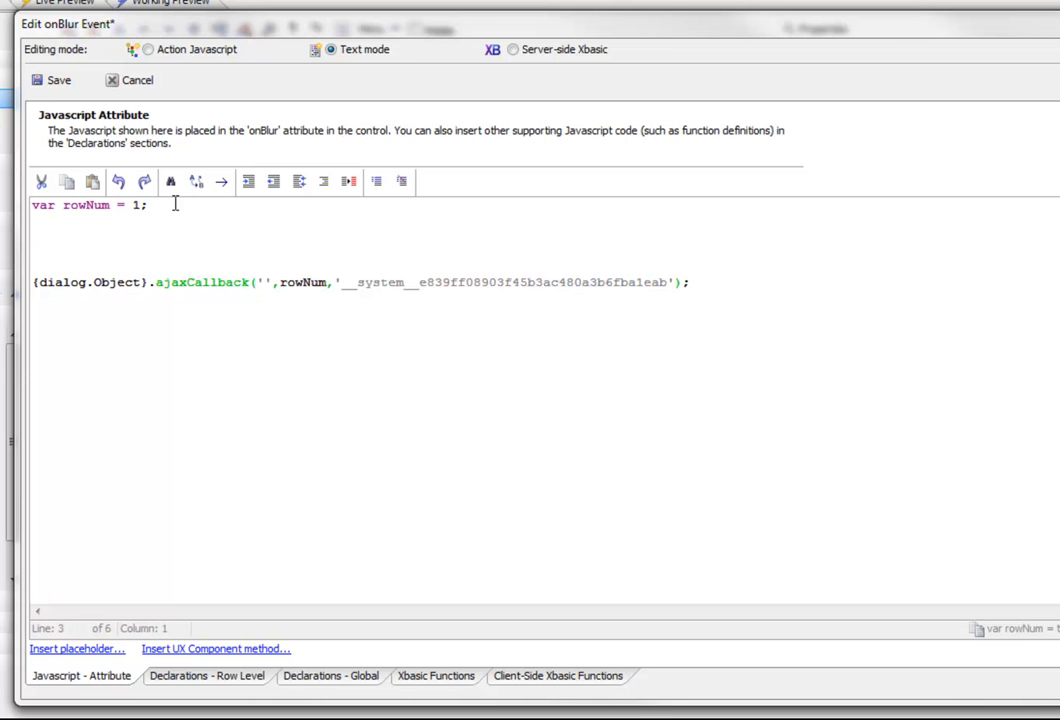
Step: Add alert(this.id) before the ajaxCallback call and save the script
{"action": "type", "text": "alert("}
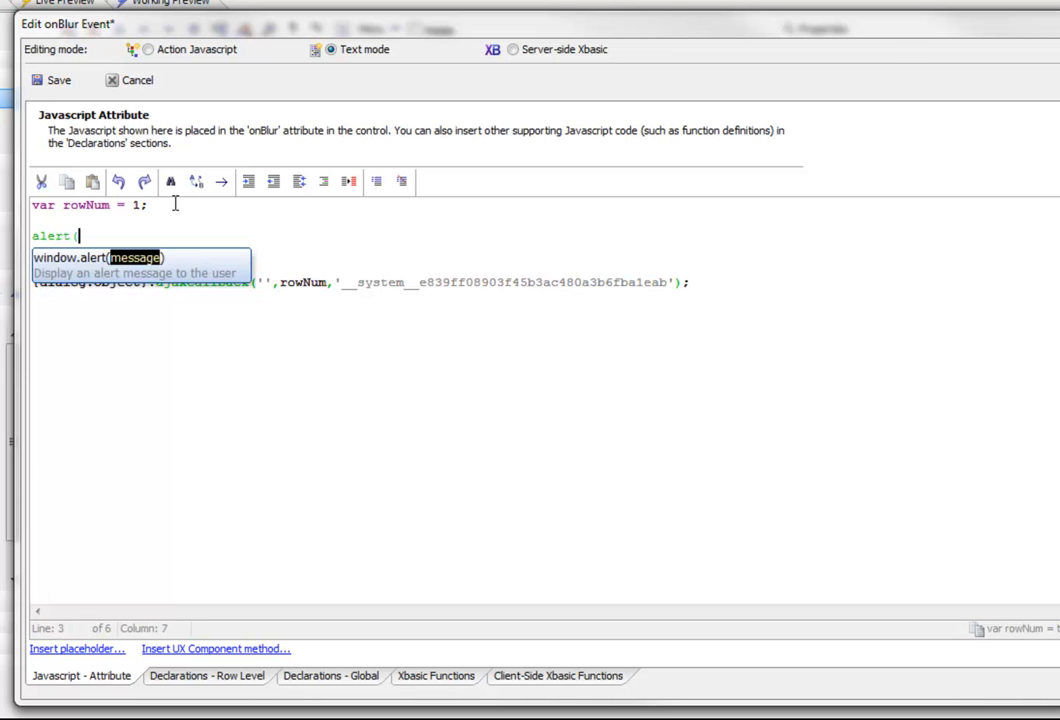
{"action": "type", "text": "this.id);"}
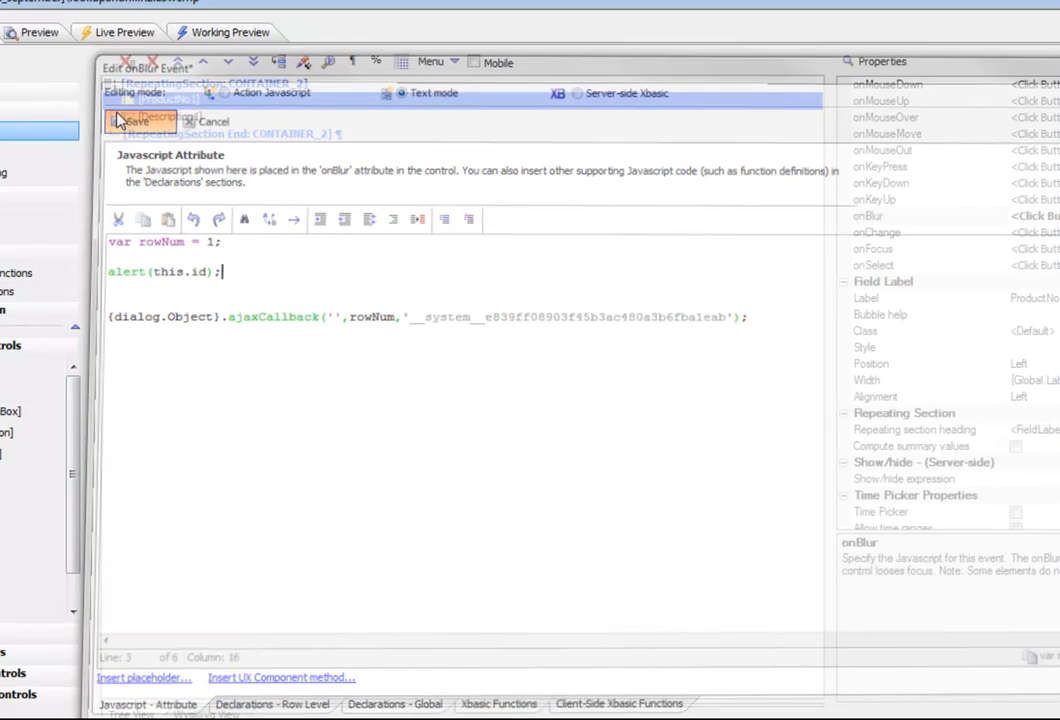
{"action": "left_click", "coordinate": [130, 121]}
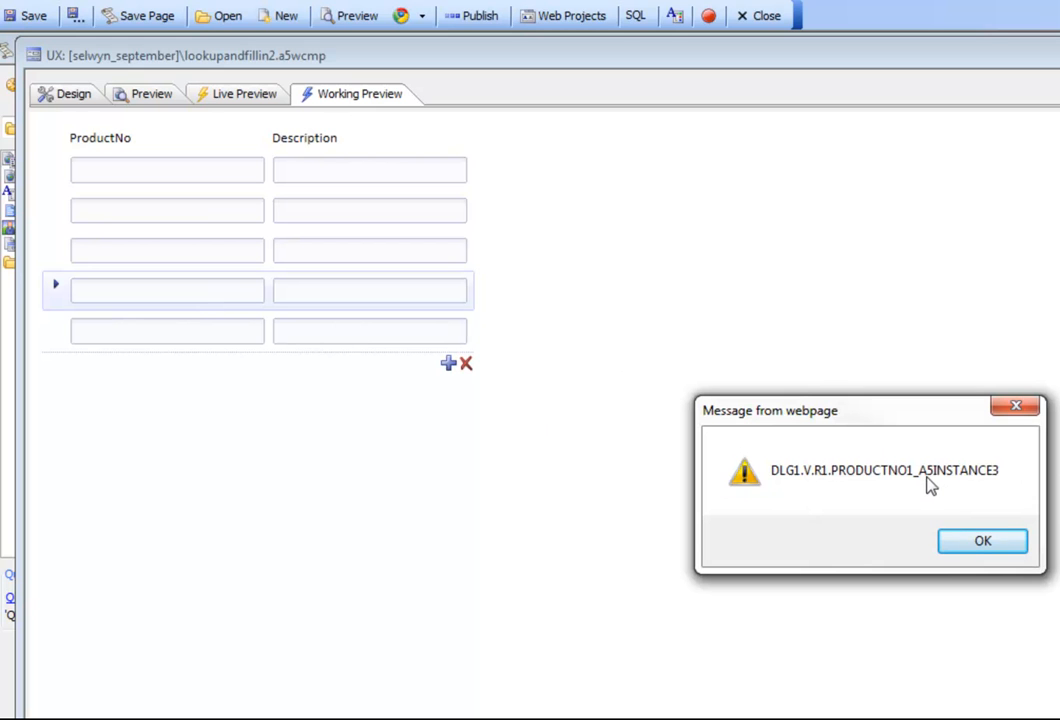
{"action": "mouse_move", "coordinate": [990, 485]}
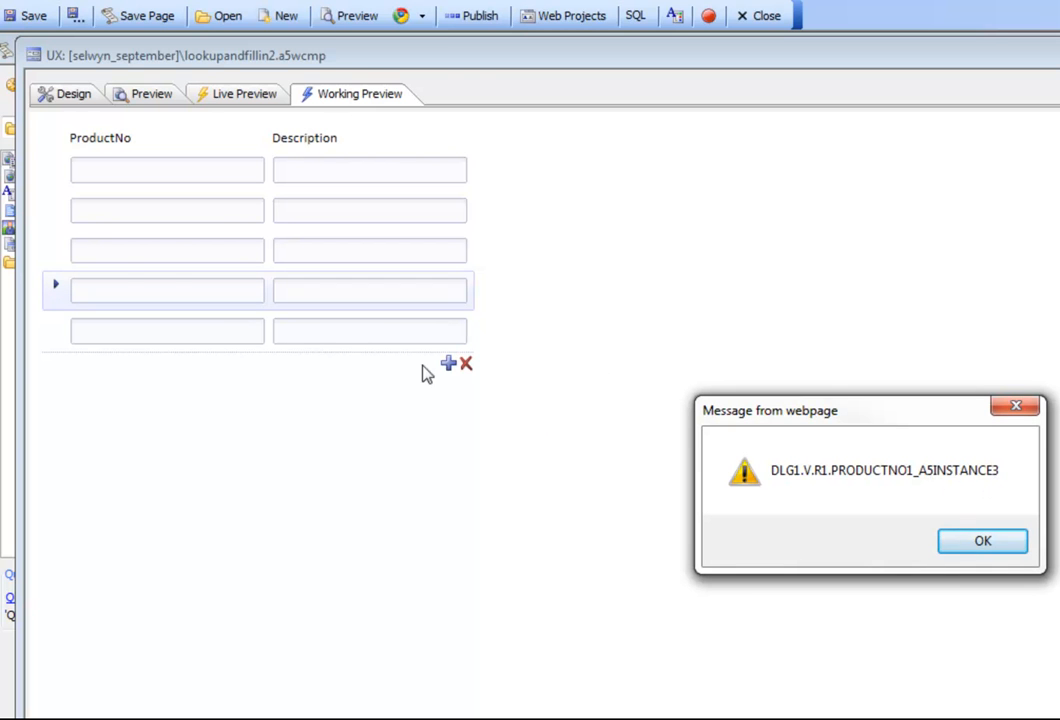
{"action": "mouse_move", "coordinate": [560, 343]}
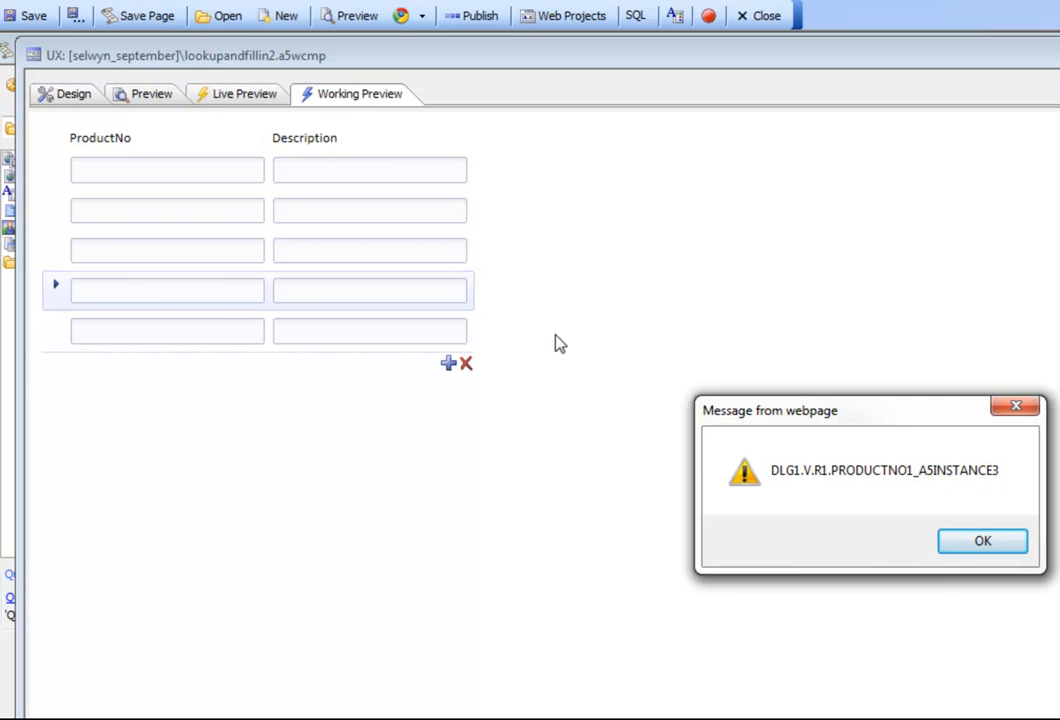
{"action": "mouse_move", "coordinate": [785, 484]}
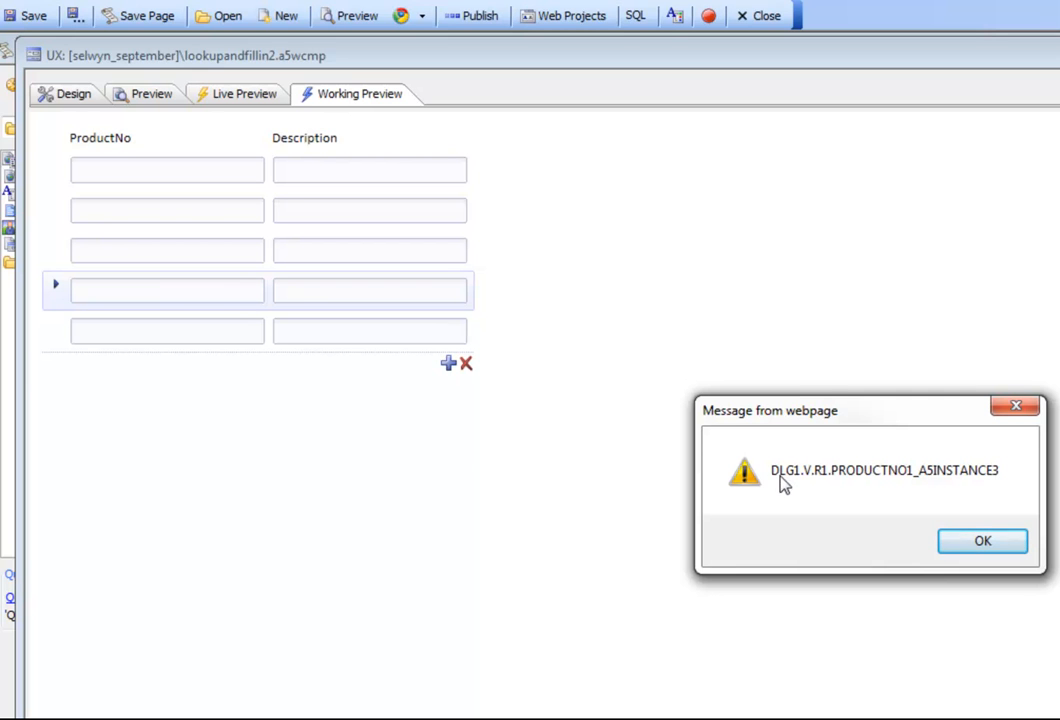
{"action": "mouse_move", "coordinate": [903, 480]}
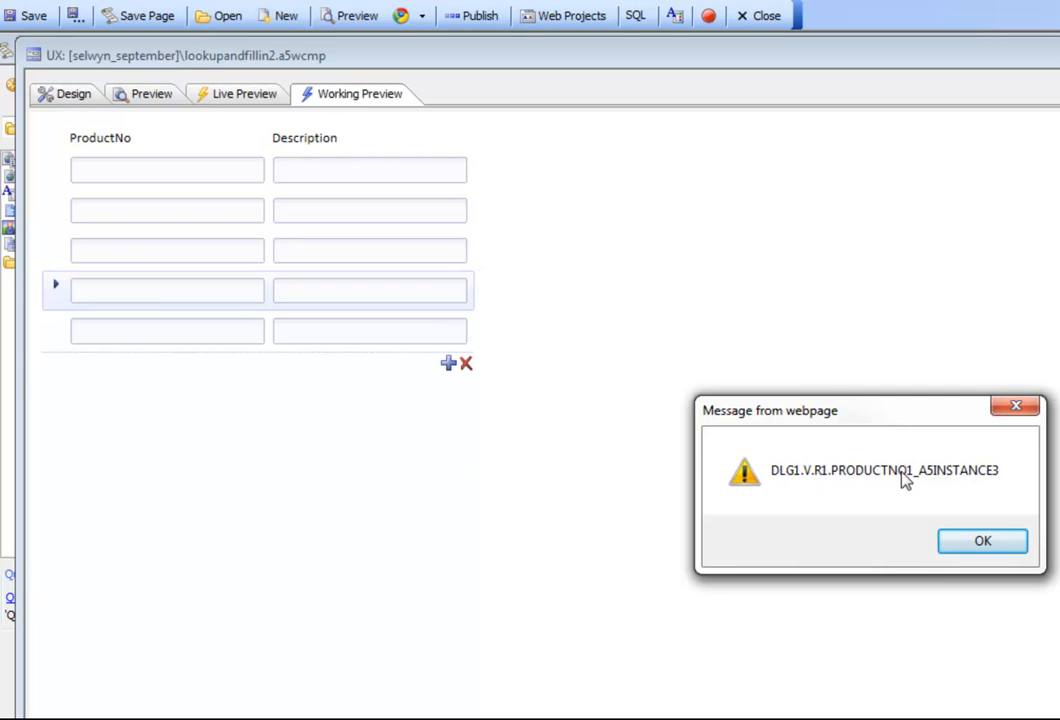
{"action": "mouse_move", "coordinate": [982, 540]}
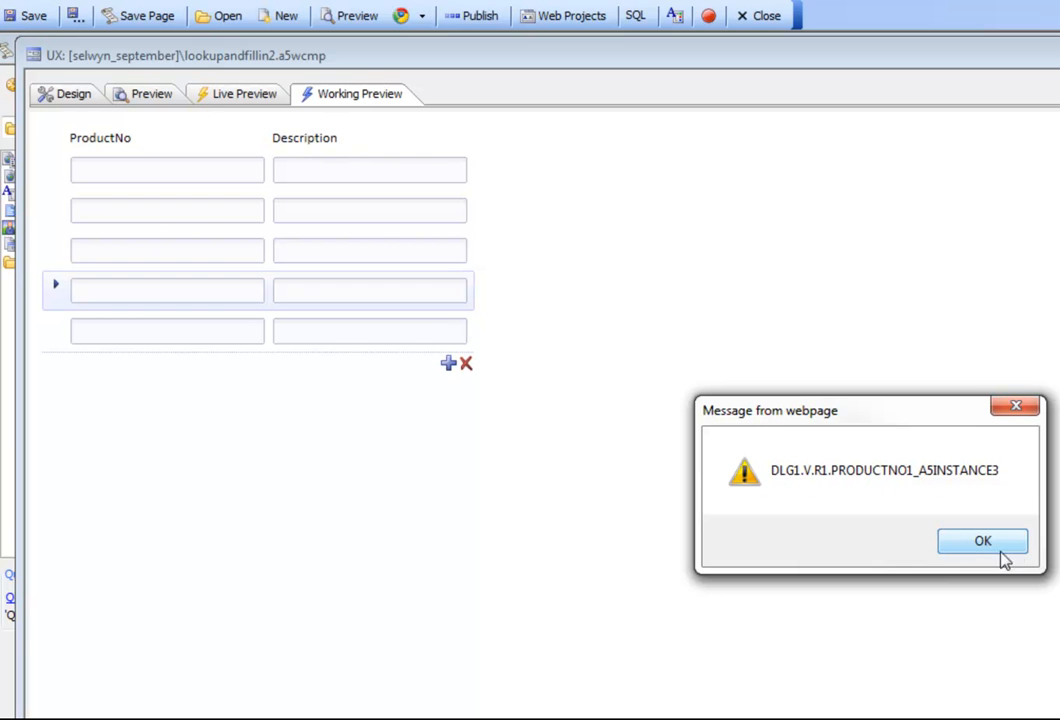
Step: Dismiss the alert showing the field id DLG1.V.R1.PRODUCTNO1_A5INSTANCE3
{"action": "left_click", "coordinate": [982, 541]}
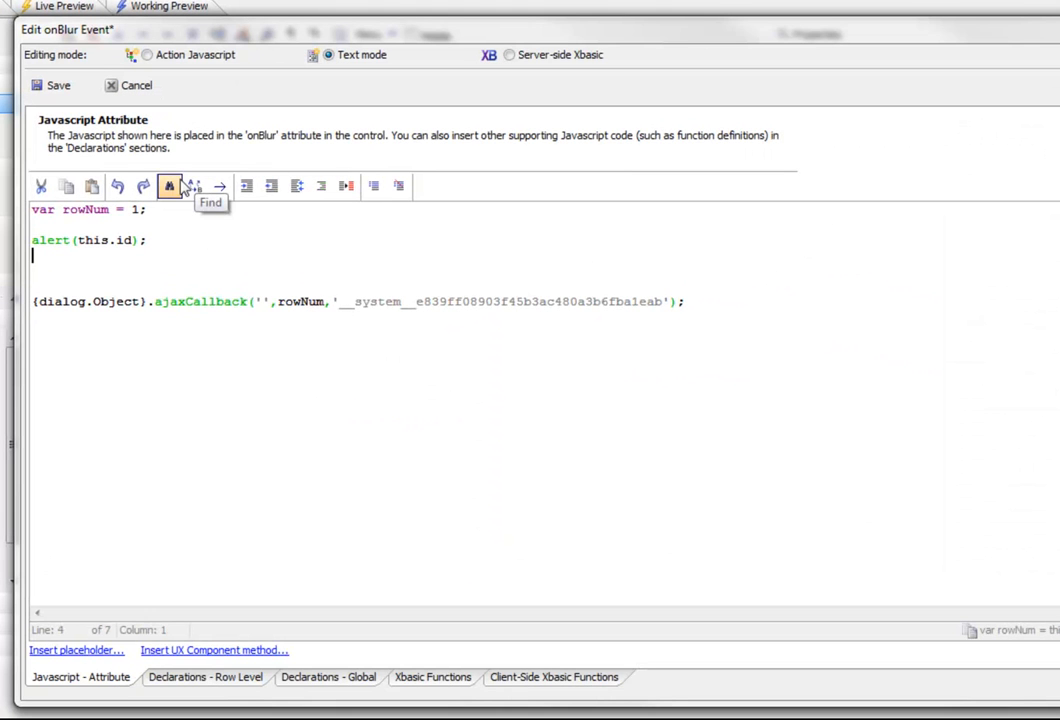
Step: Add var instNum = this.id.split('_A5INSTANCE')[1]; to the onBlur script
{"action": "type", "text": "var"}
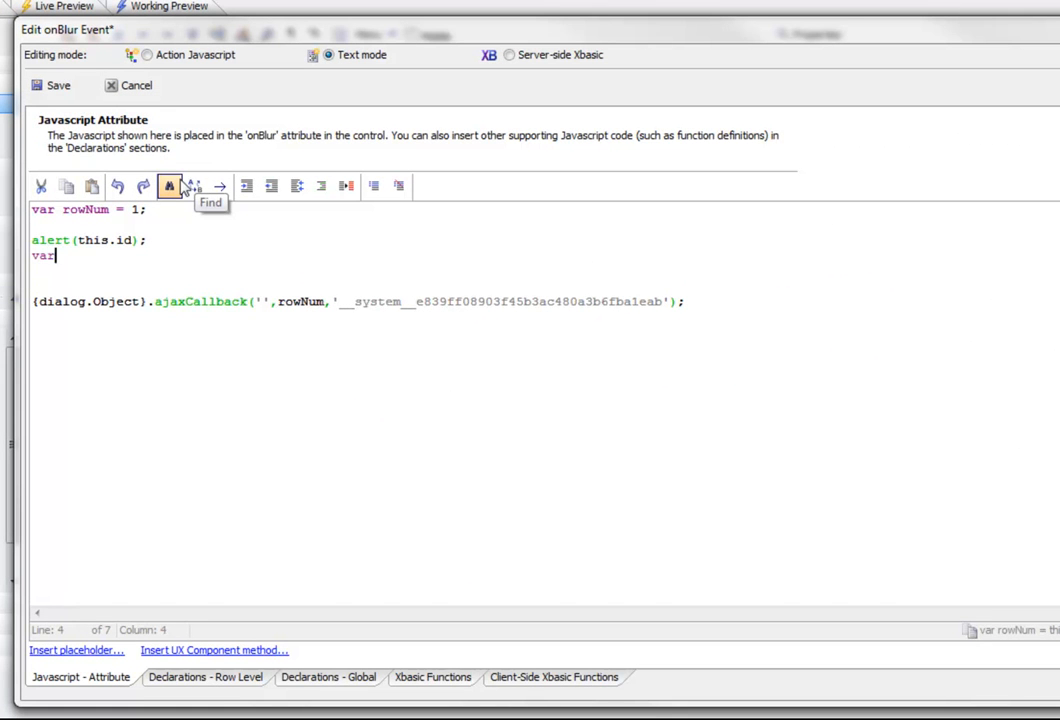
{"action": "type", "text": "ins"}
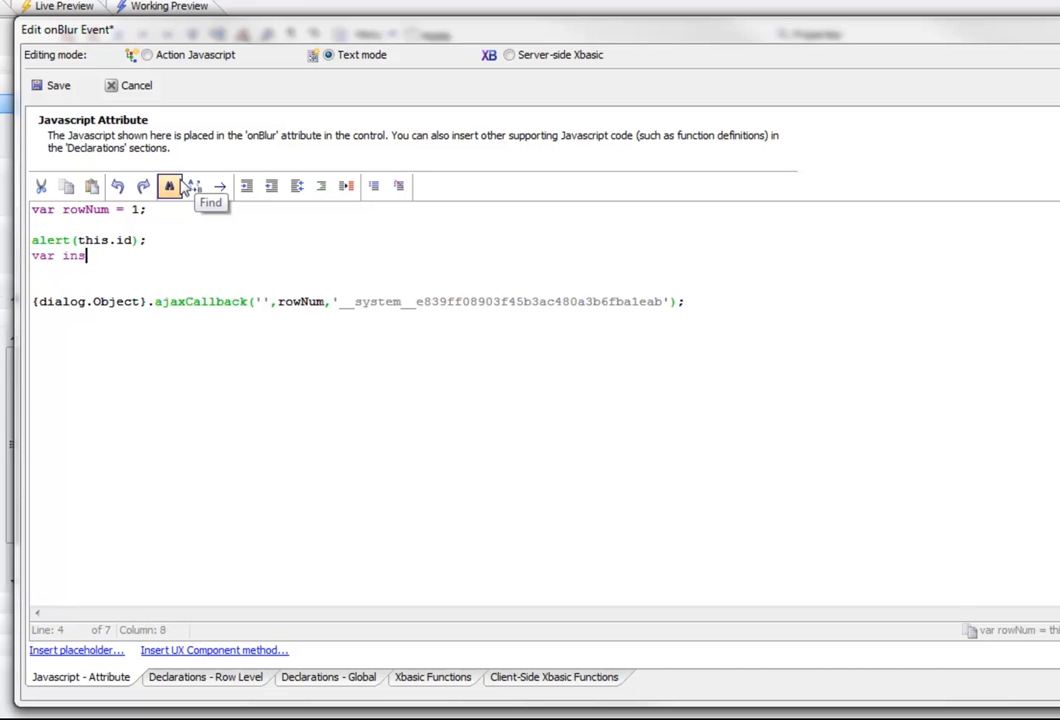
{"action": "type", "text": "tNum ="}
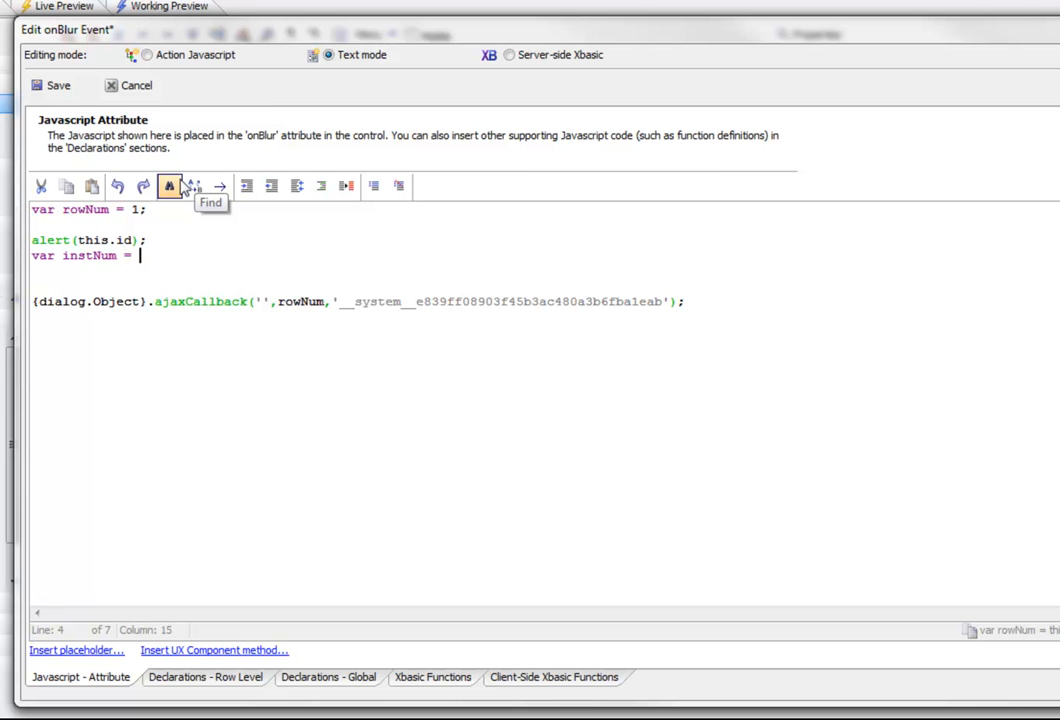
{"action": "type", "text": "this.id."}
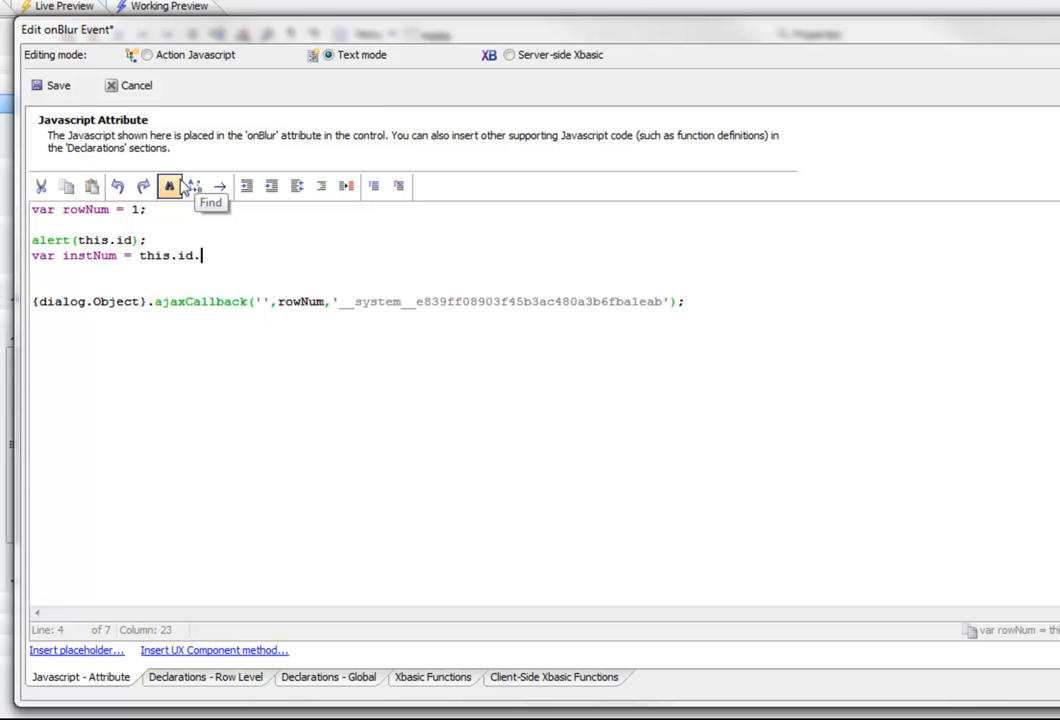
{"action": "type", "text": "split("}
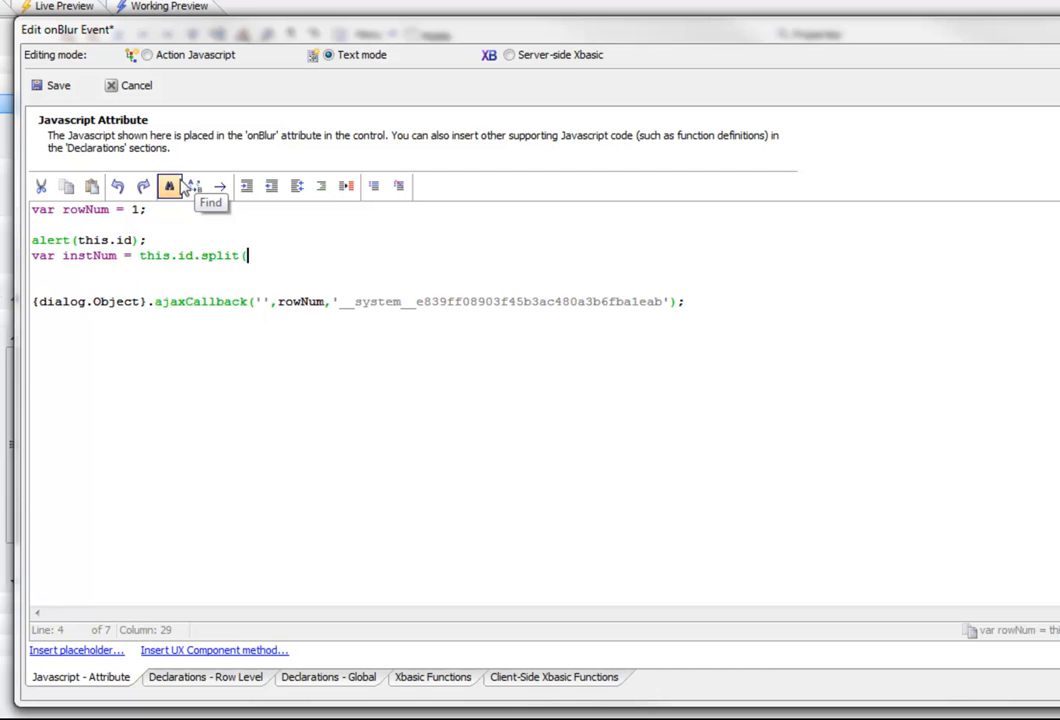
{"action": "type", "text": "'_"}
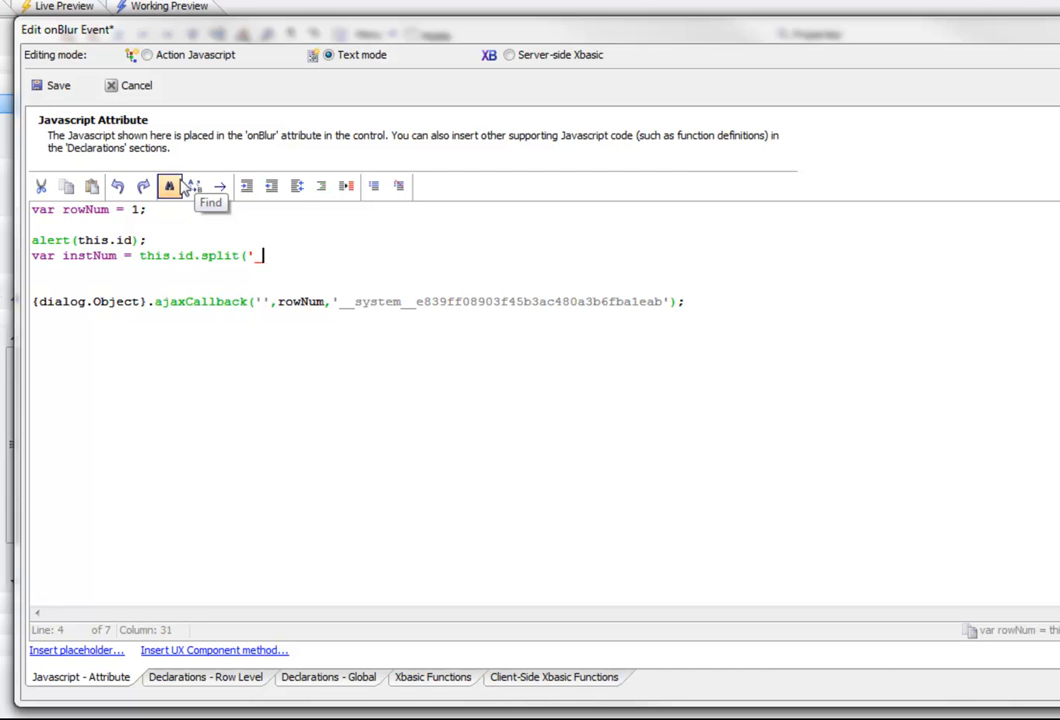
{"action": "type", "text": "A5INSTANCE"}
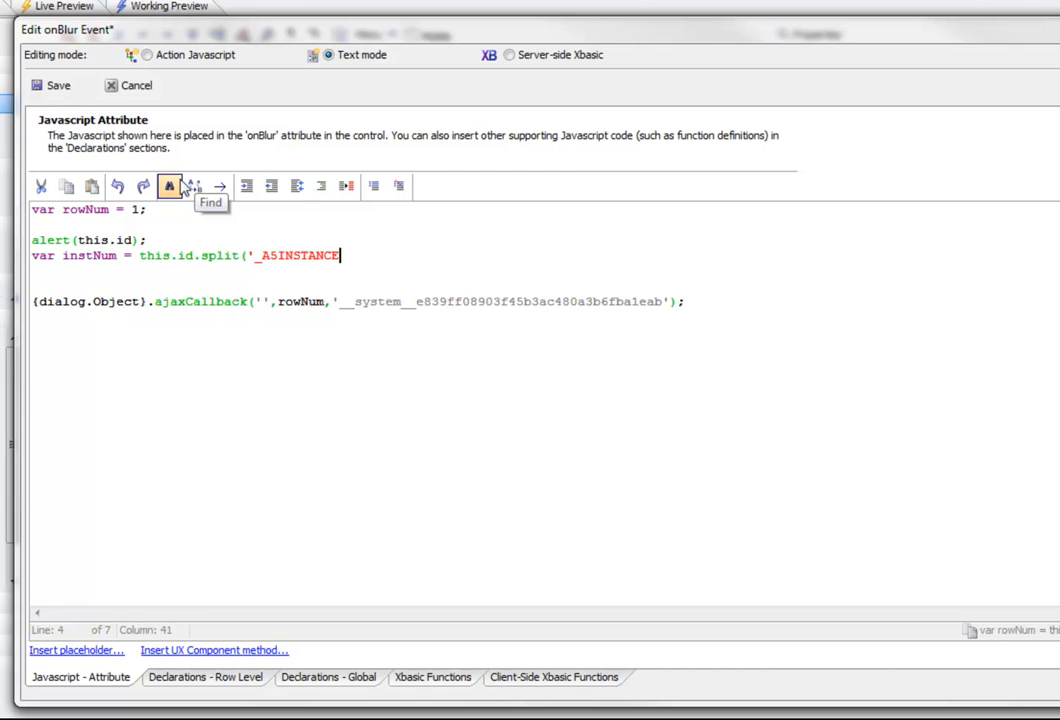
{"action": "type", "text": "')"}
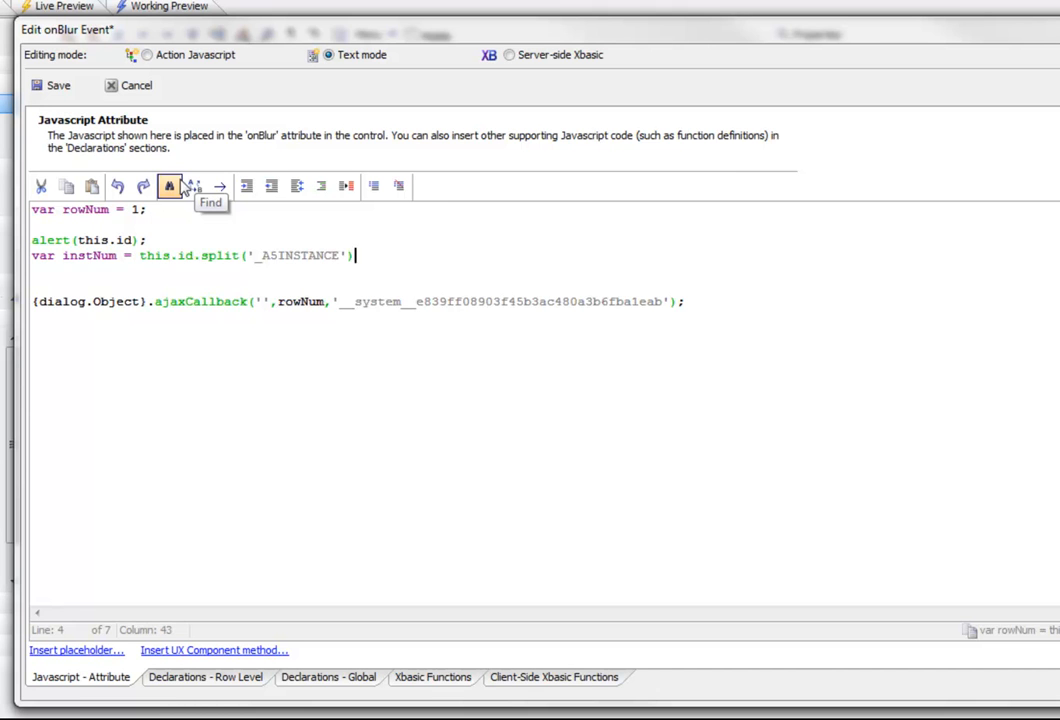
{"action": "type", "text": "["}
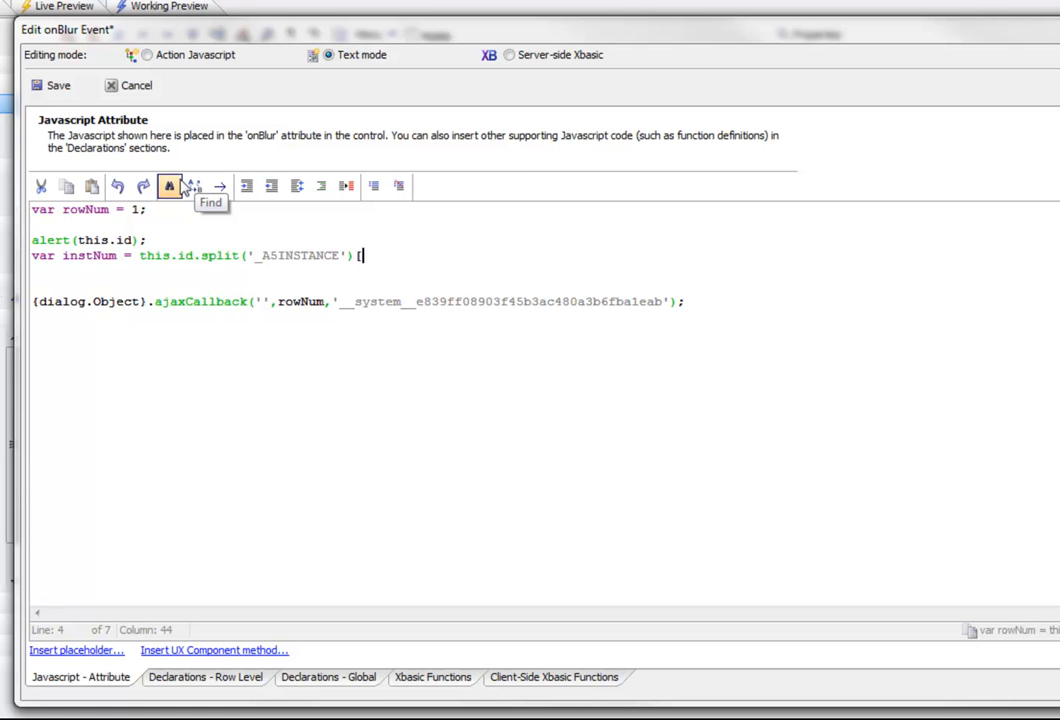
{"action": "left_click", "coordinate": [362, 255]}
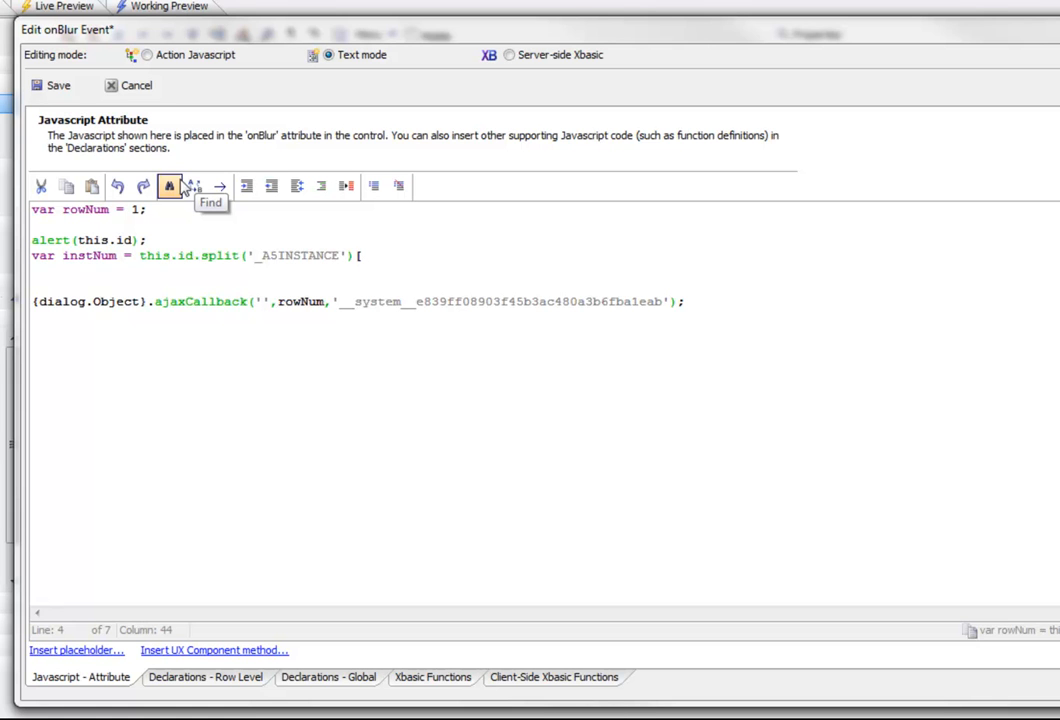
{"action": "type", "text": "1]"}
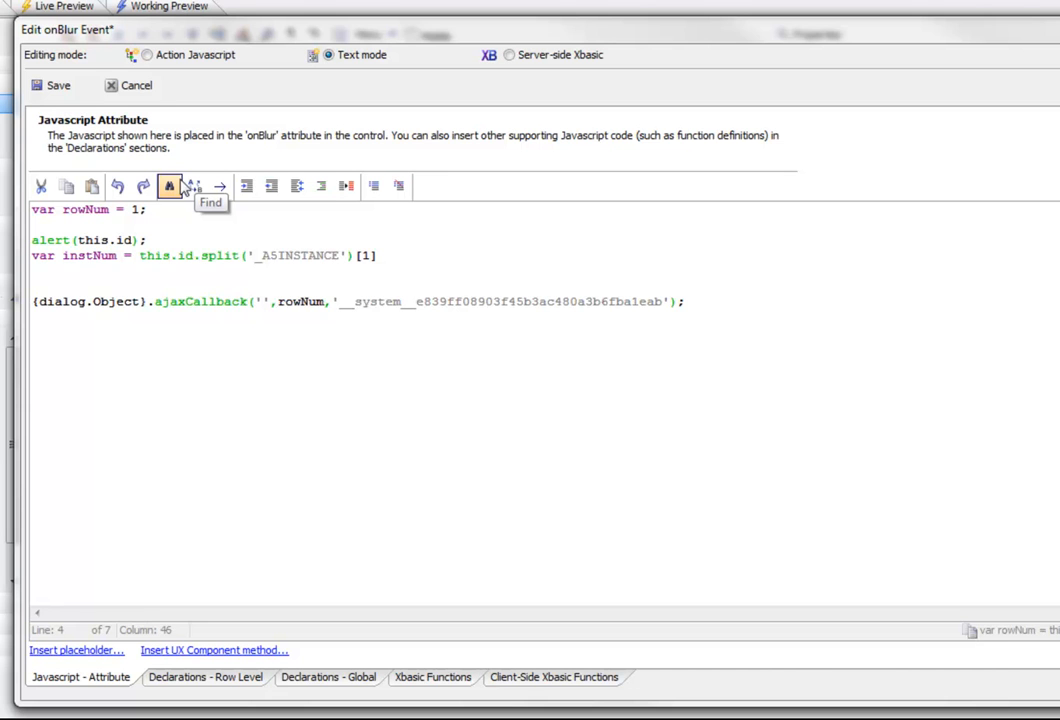
Step: Alert instNum in place of the earlier alert(this.id)
{"action": "type", "text": "alert"}
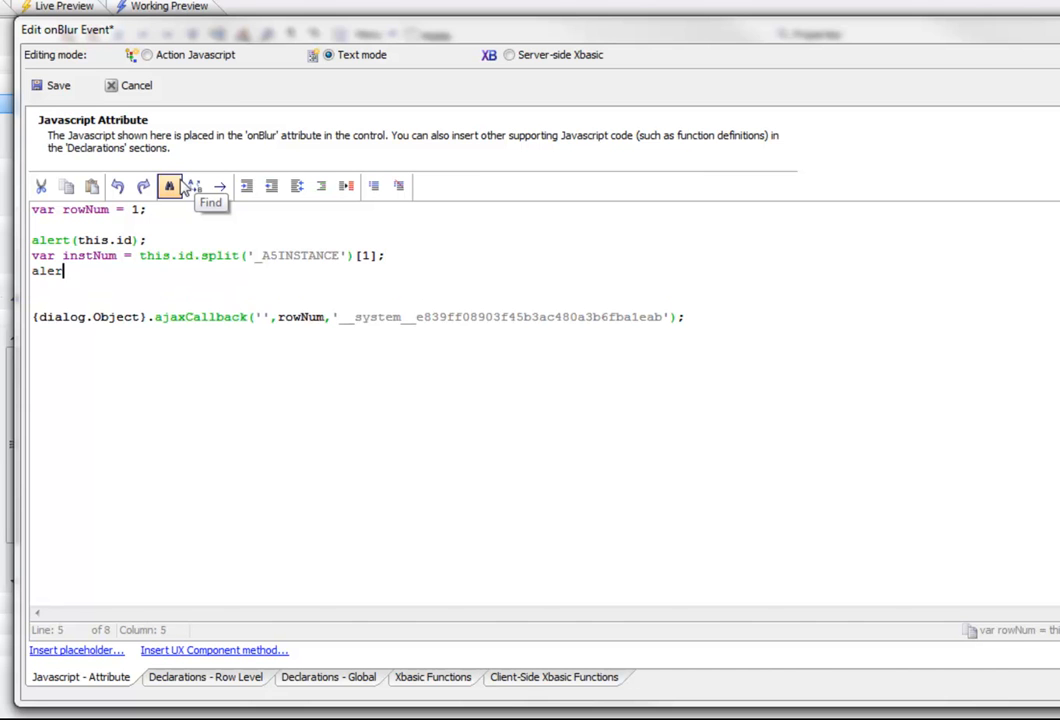
{"action": "type", "text": "(instNum);"}
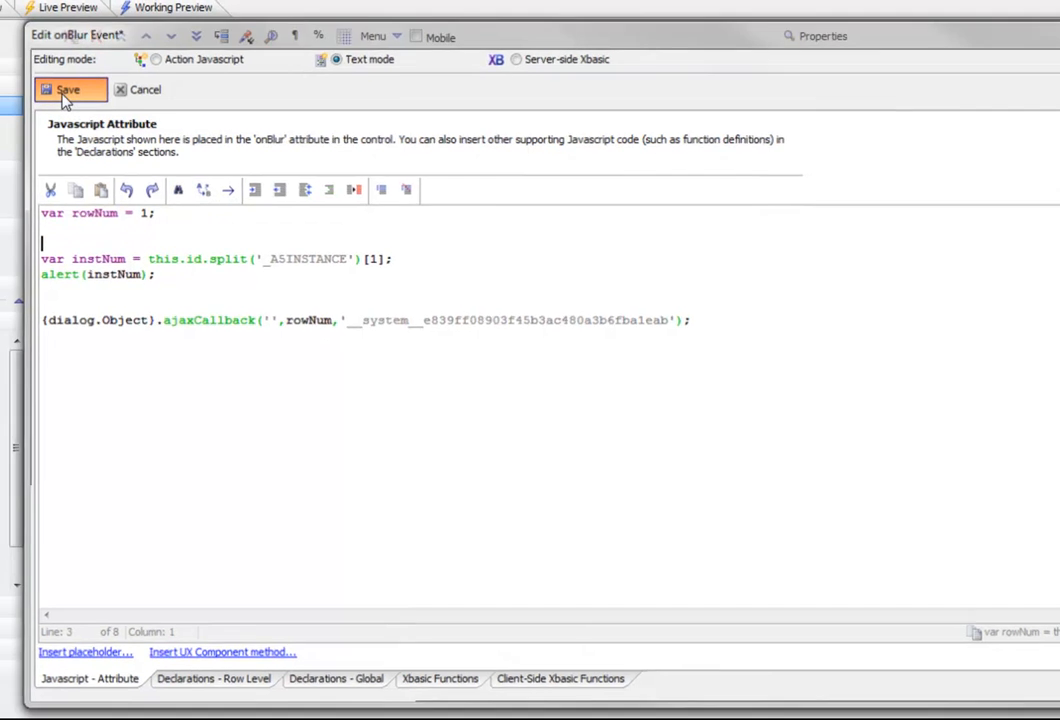
Step: Save the script and test in Working Preview, dismissing alerts showing 3 and 4
{"action": "left_click", "coordinate": [67, 89]}
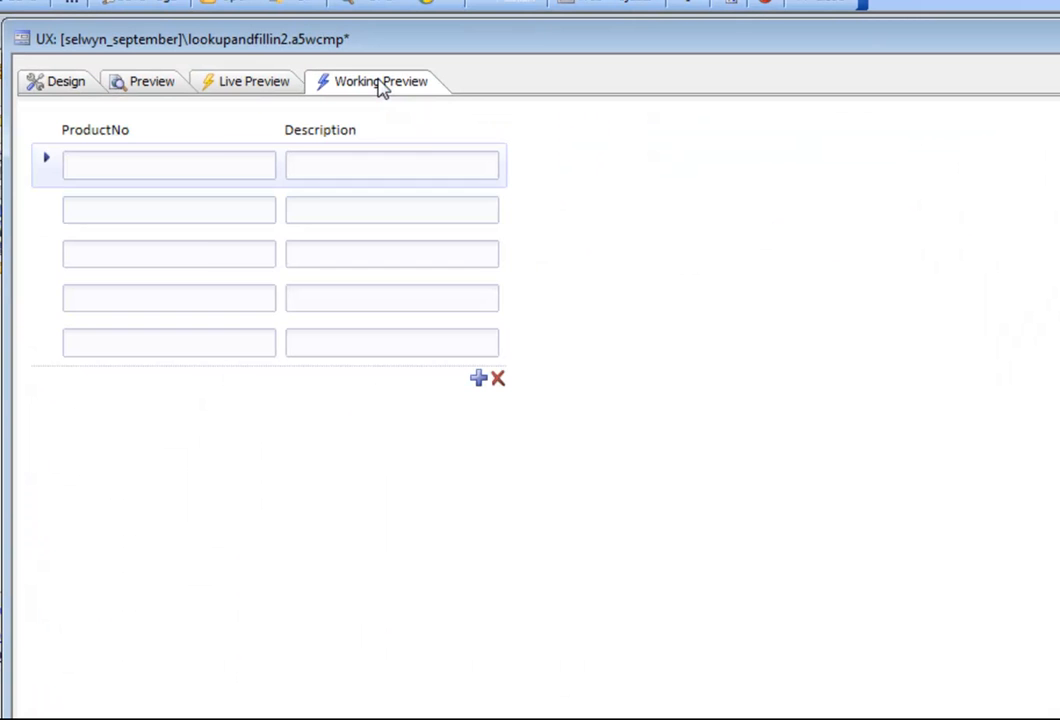
{"action": "left_click", "coordinate": [168, 253]}
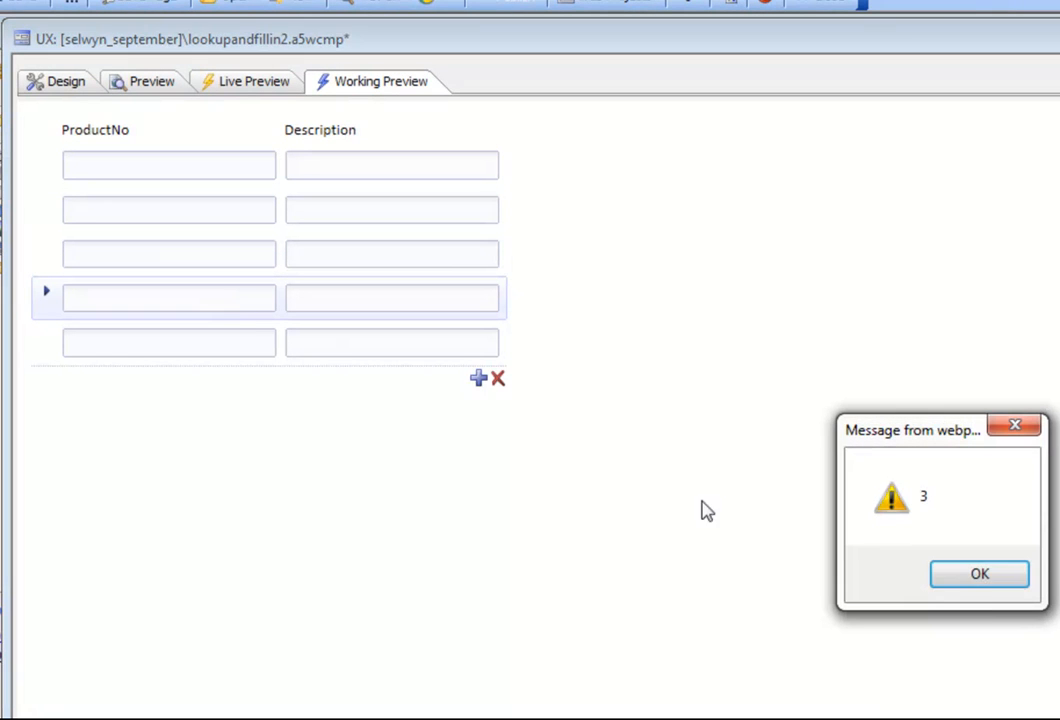
{"action": "mouse_move", "coordinate": [978, 573]}
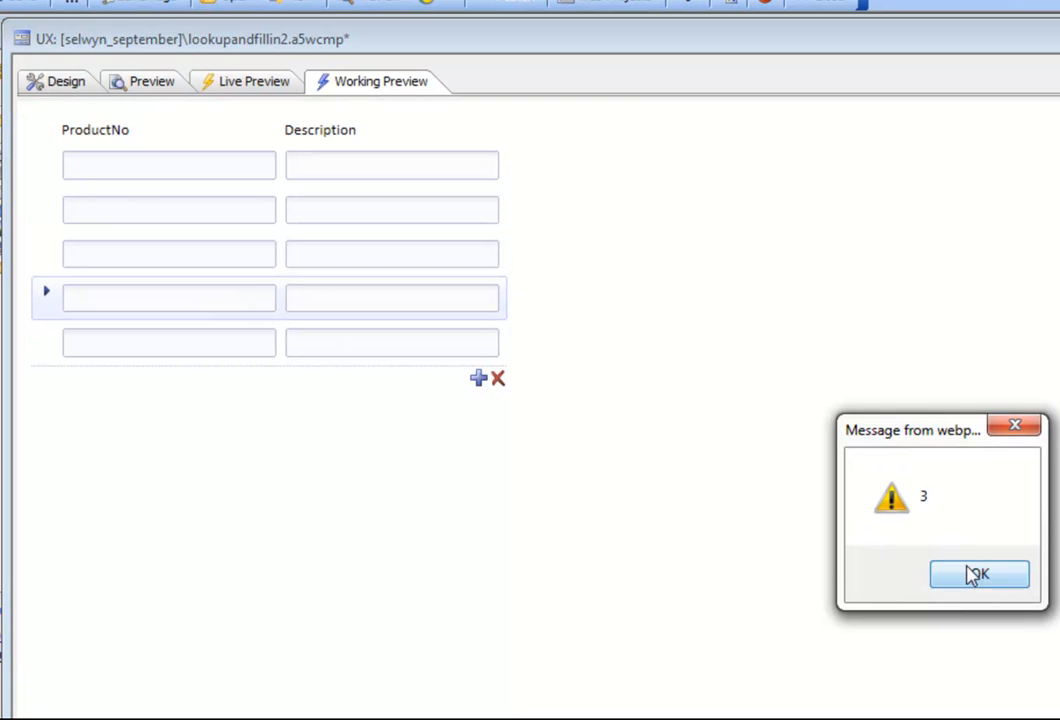
{"action": "left_click", "coordinate": [979, 573]}
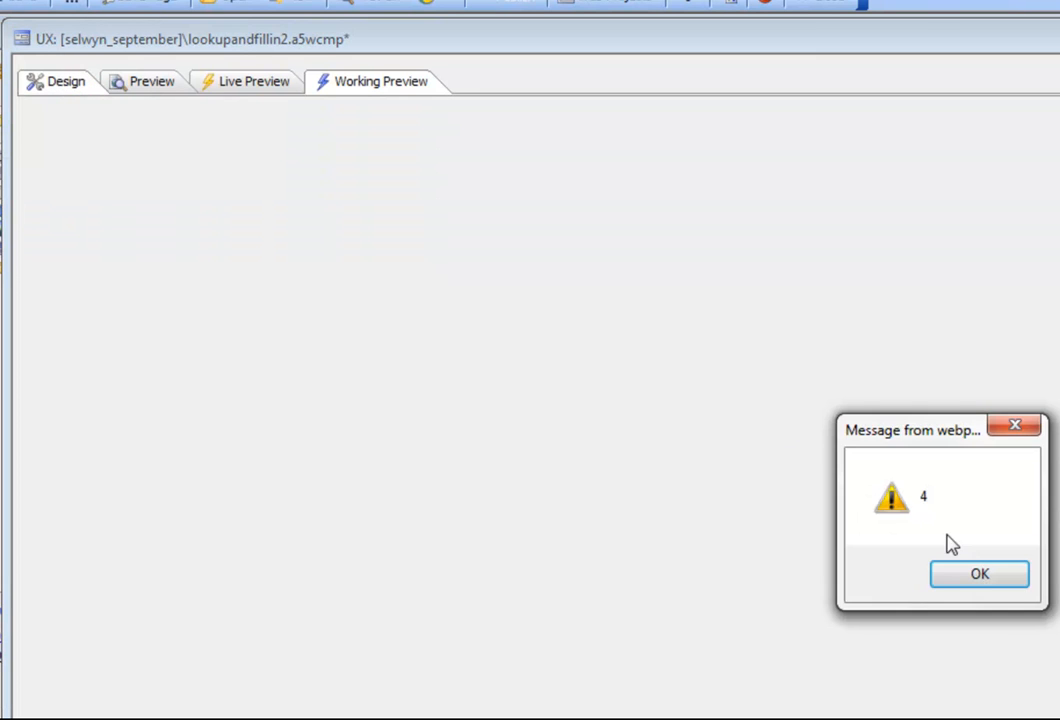
{"action": "left_click", "coordinate": [978, 573]}
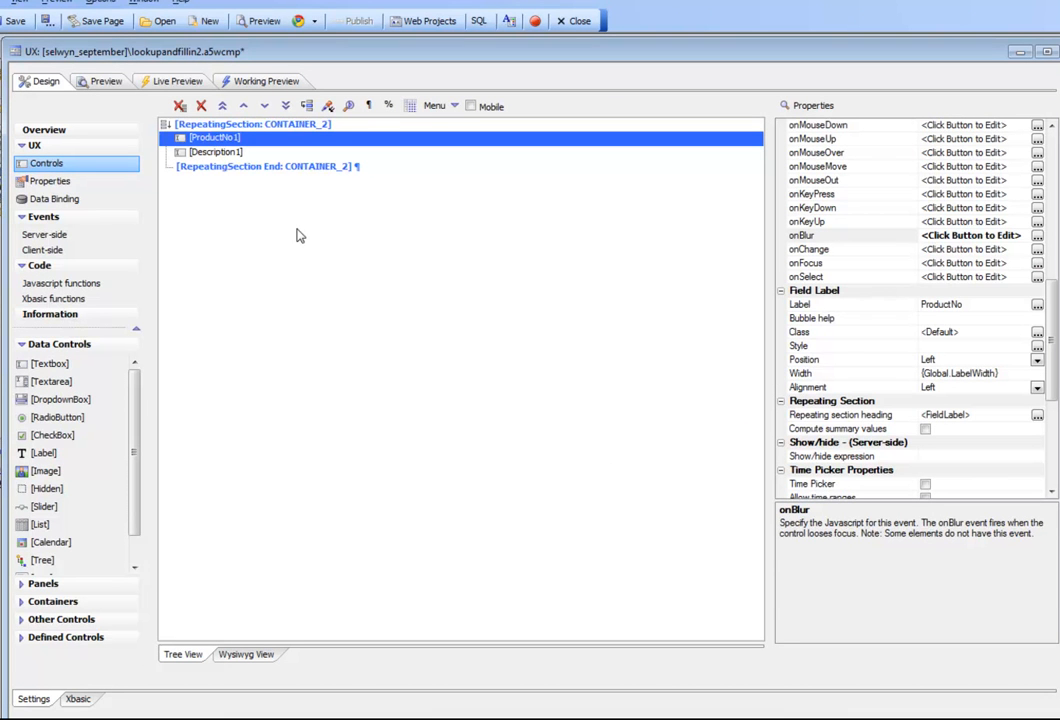
{"action": "mouse_move", "coordinate": [323, 279]}
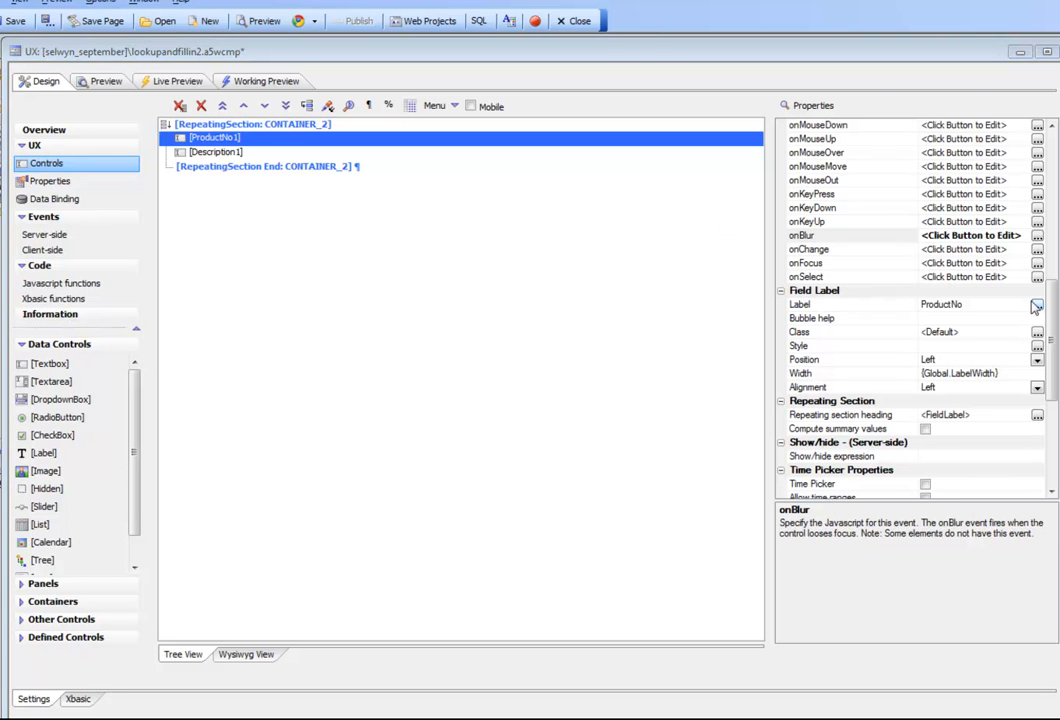
Step: Append ,'','_repeatingSectionActiveRow=' + instNum to ajaxCallback and remove the alert line
{"action": "left_click", "coordinate": [1037, 235]}
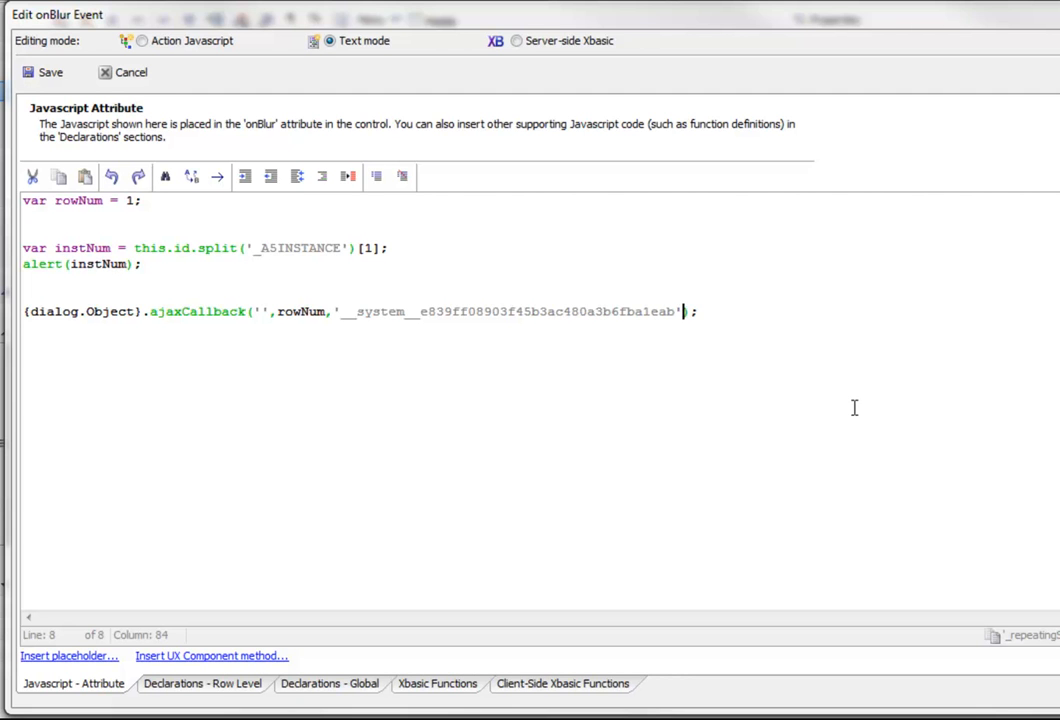
{"action": "type", "text": ","}
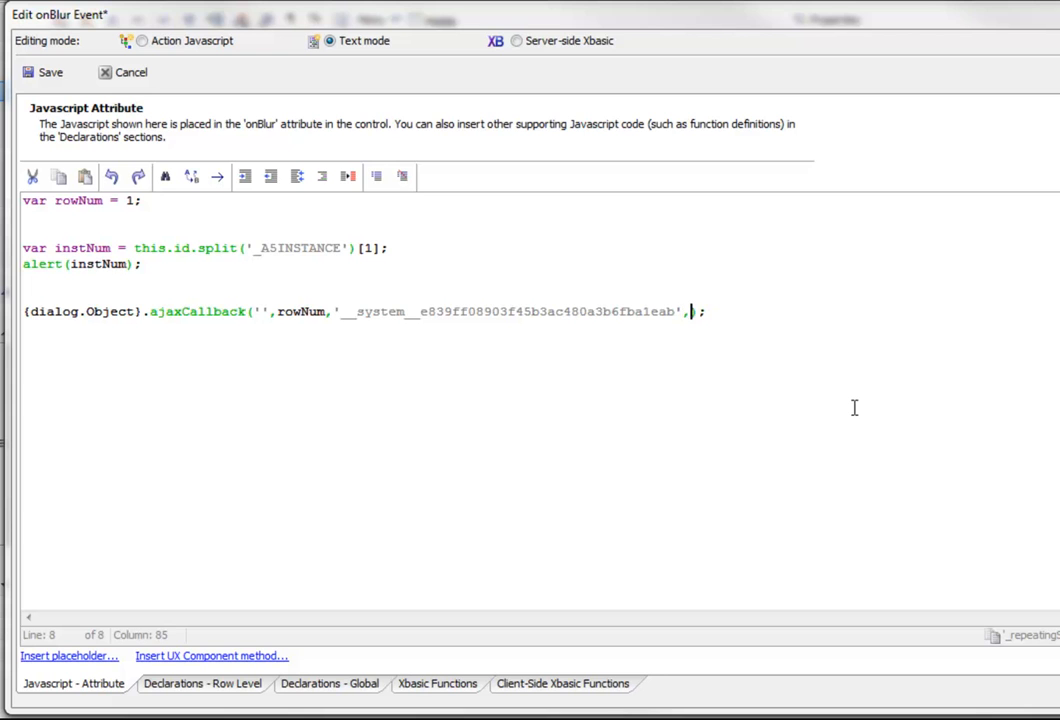
{"action": "type", "text": "'',"}
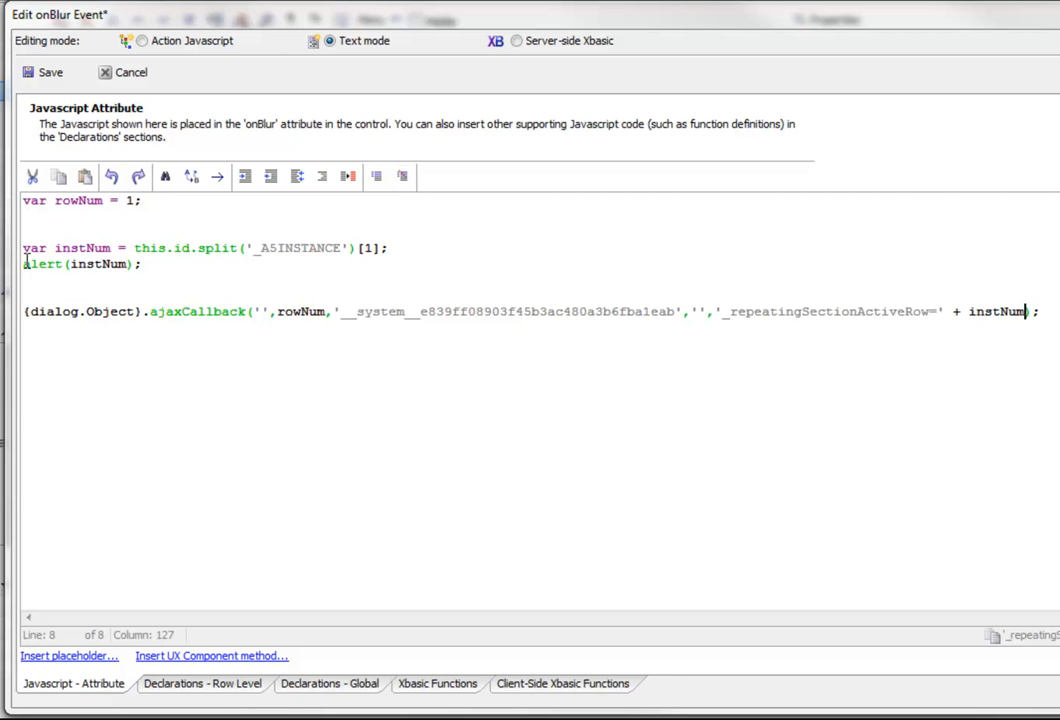
{"action": "triple_click", "coordinate": [80, 263]}
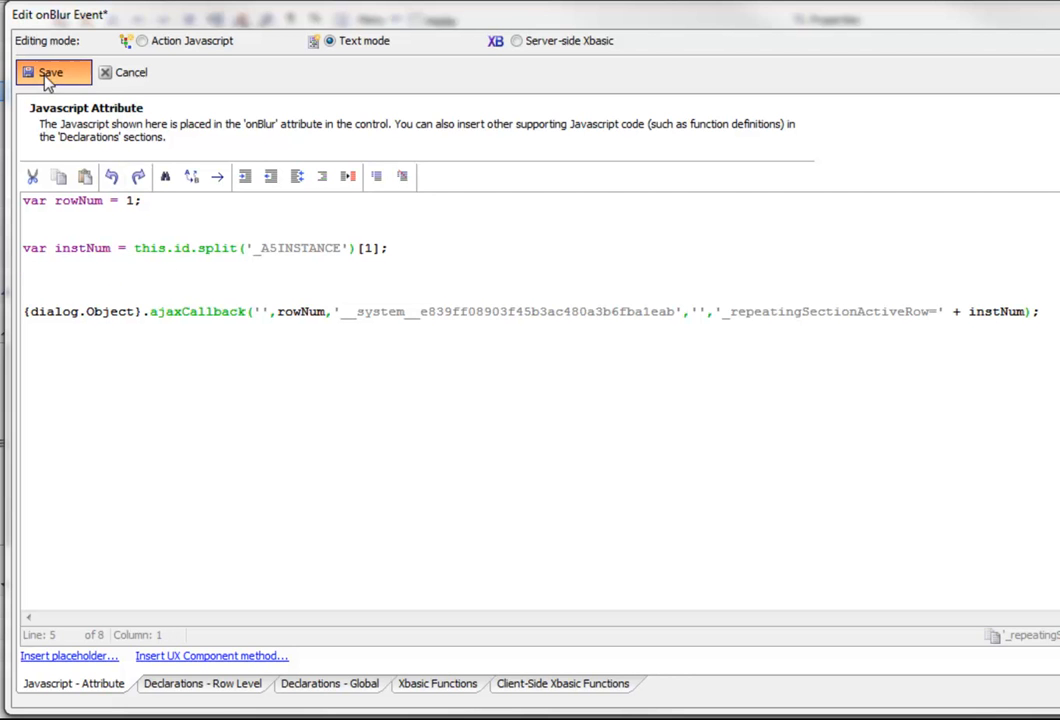
Step: Save the onBlur script and enter product number 5 in the third row of the preview
{"action": "left_click", "coordinate": [49, 72]}
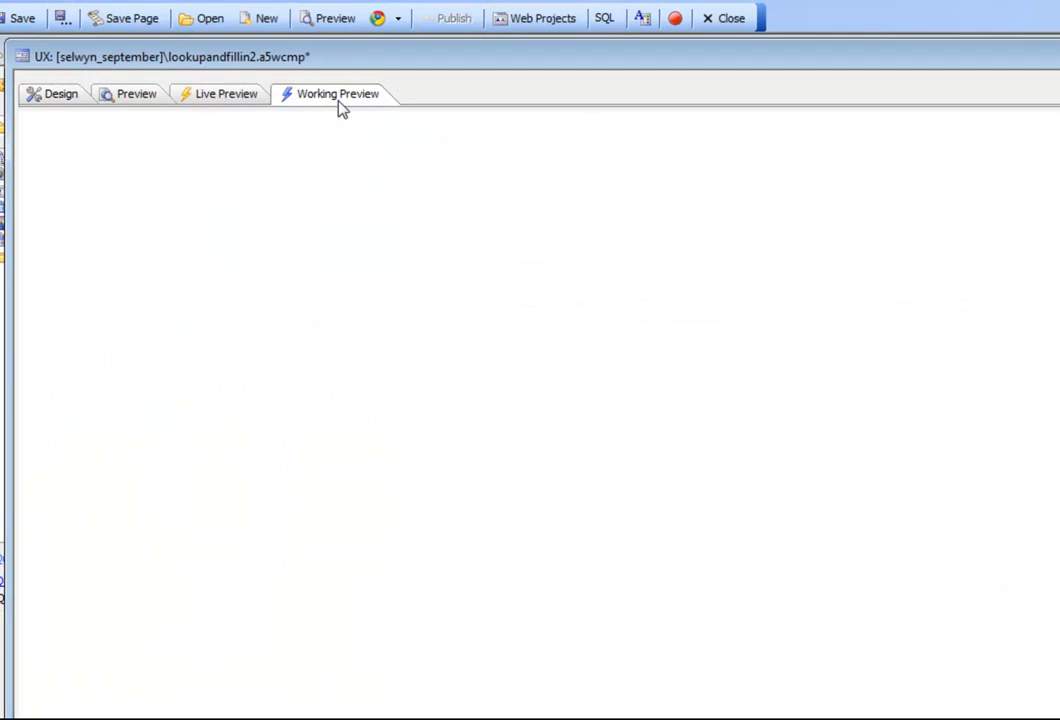
{"action": "left_click", "coordinate": [337, 93]}
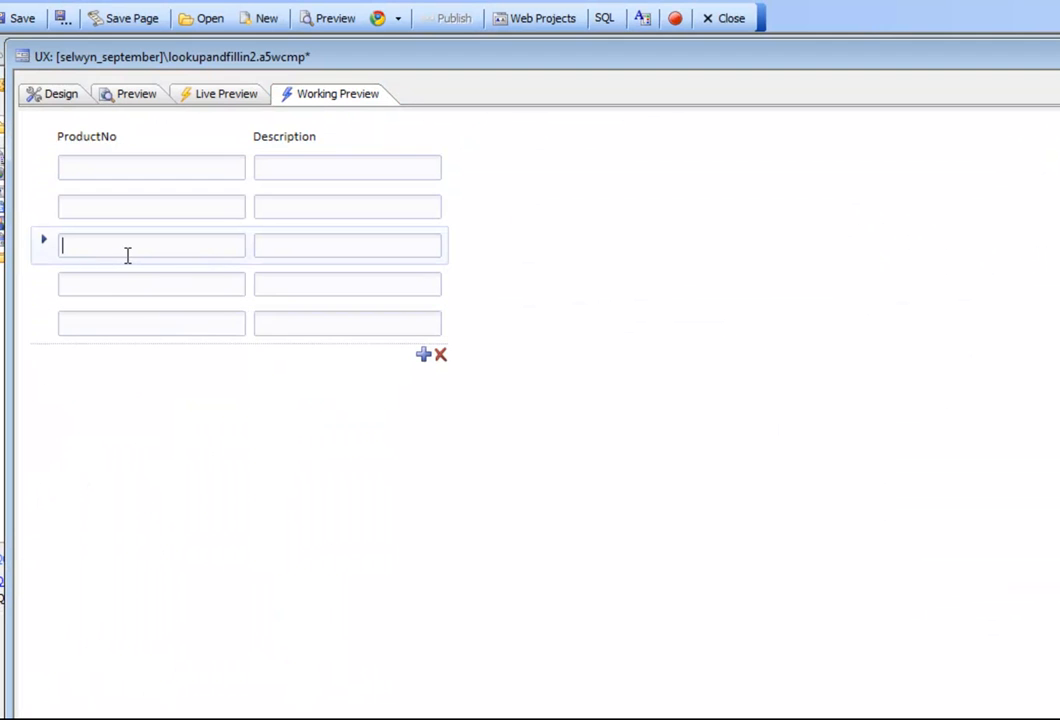
{"action": "type", "text": "5"}
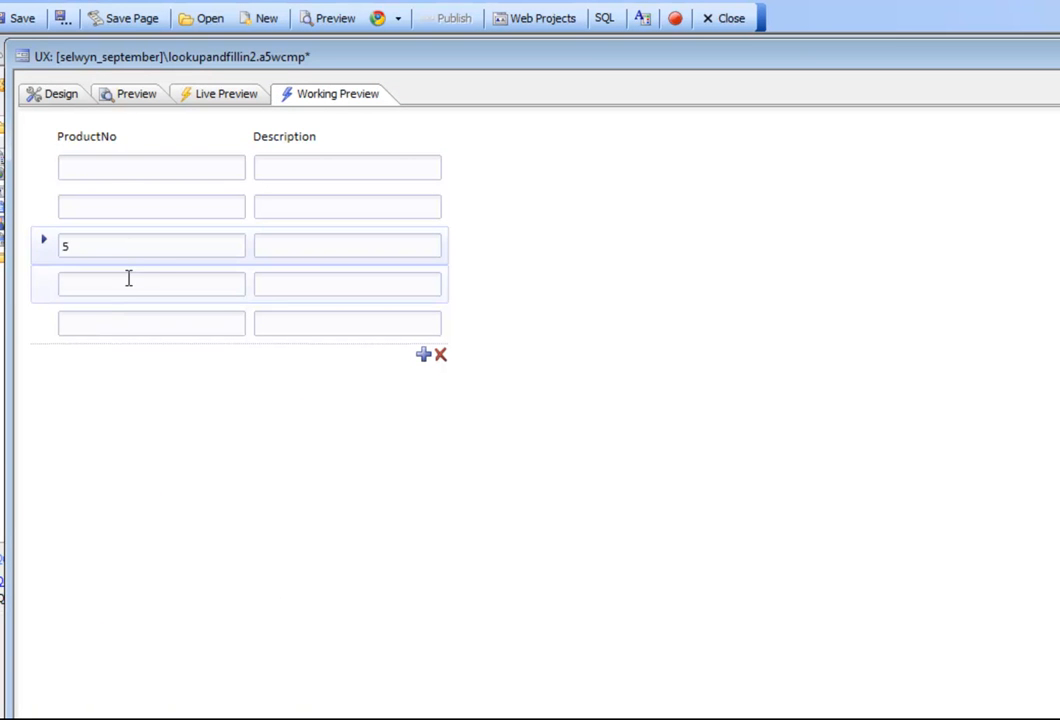